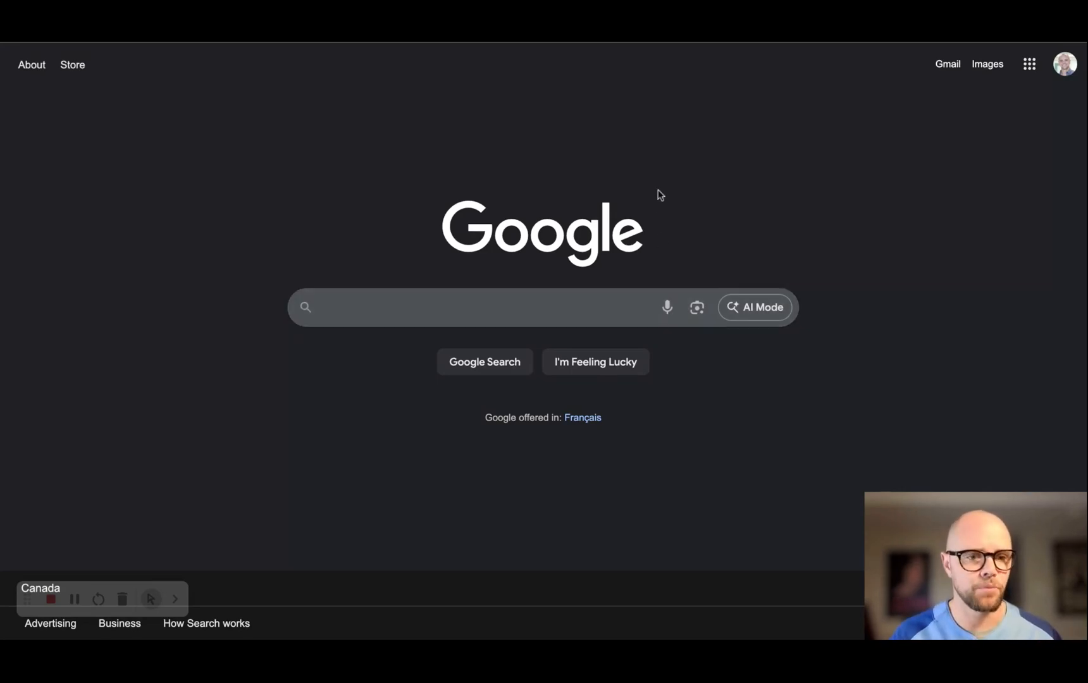
pyautogui.moveTo(484, 148)
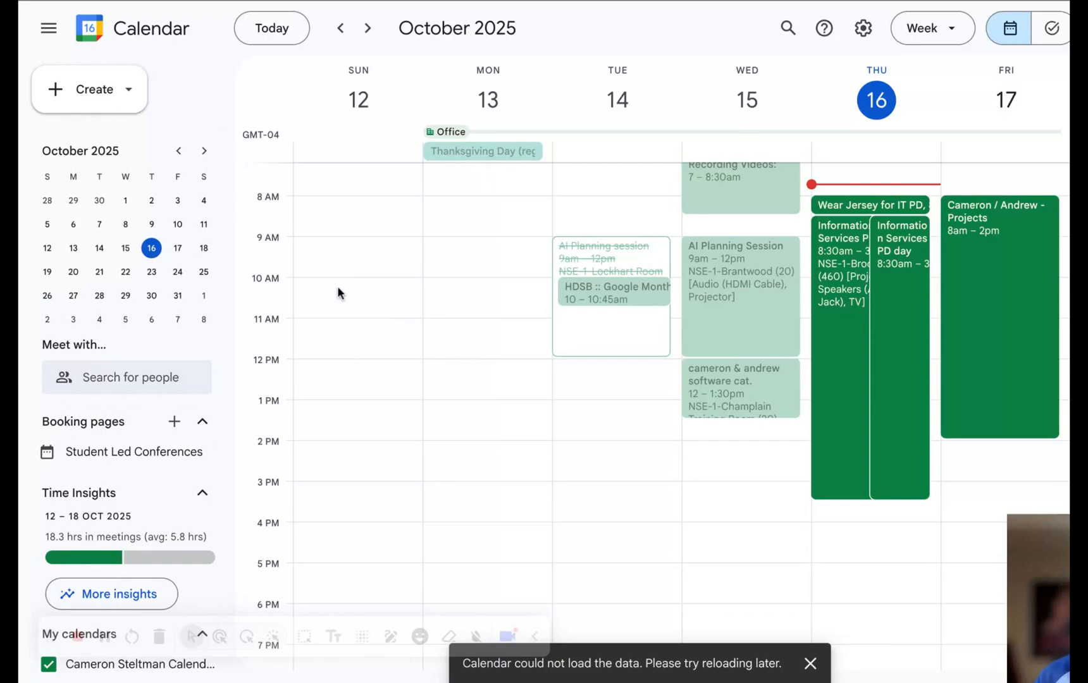
pyautogui.moveTo(799, 655)
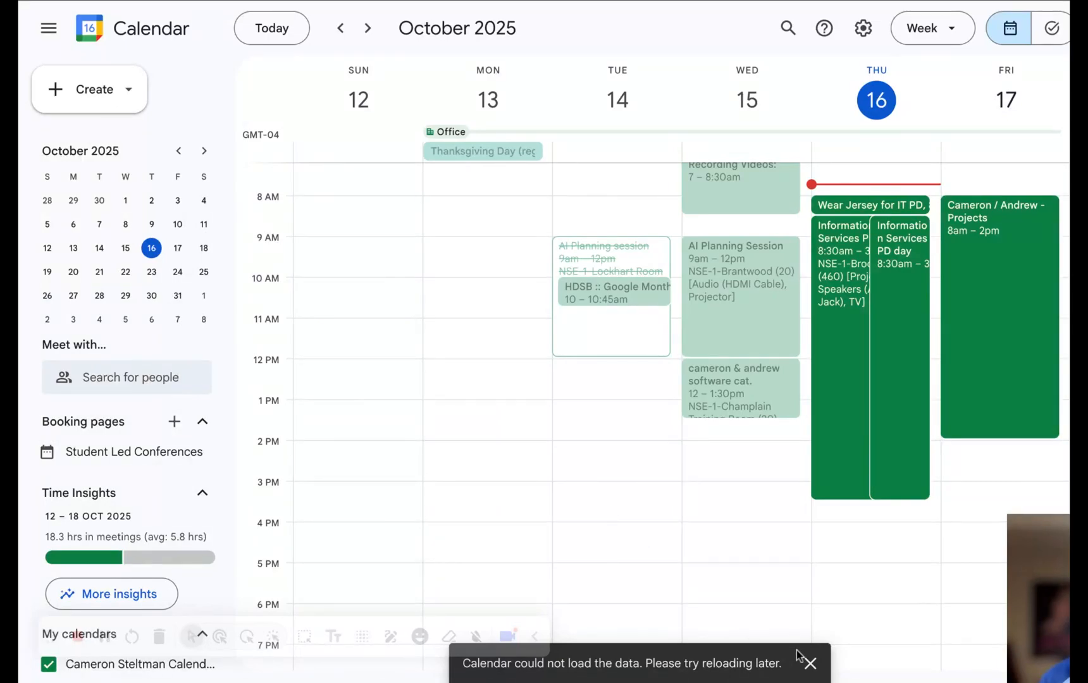
# Create a new appointment schedule titled 'Student Led Conferences'.
pyautogui.click(807, 663)
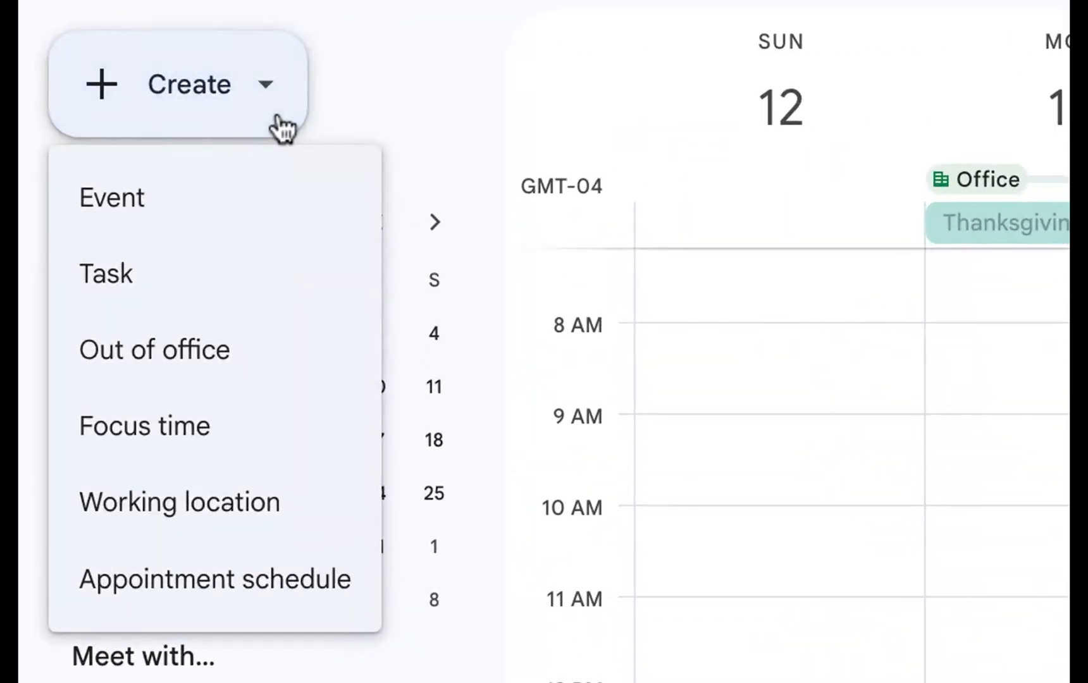
pyautogui.moveTo(215, 580)
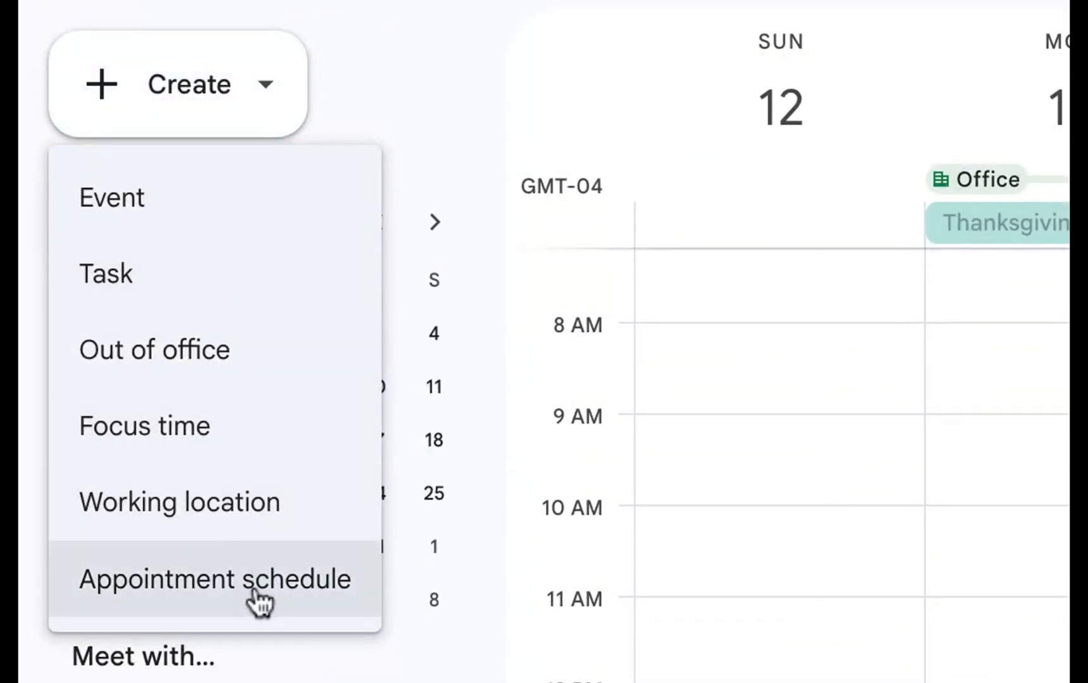
pyautogui.click(215, 580)
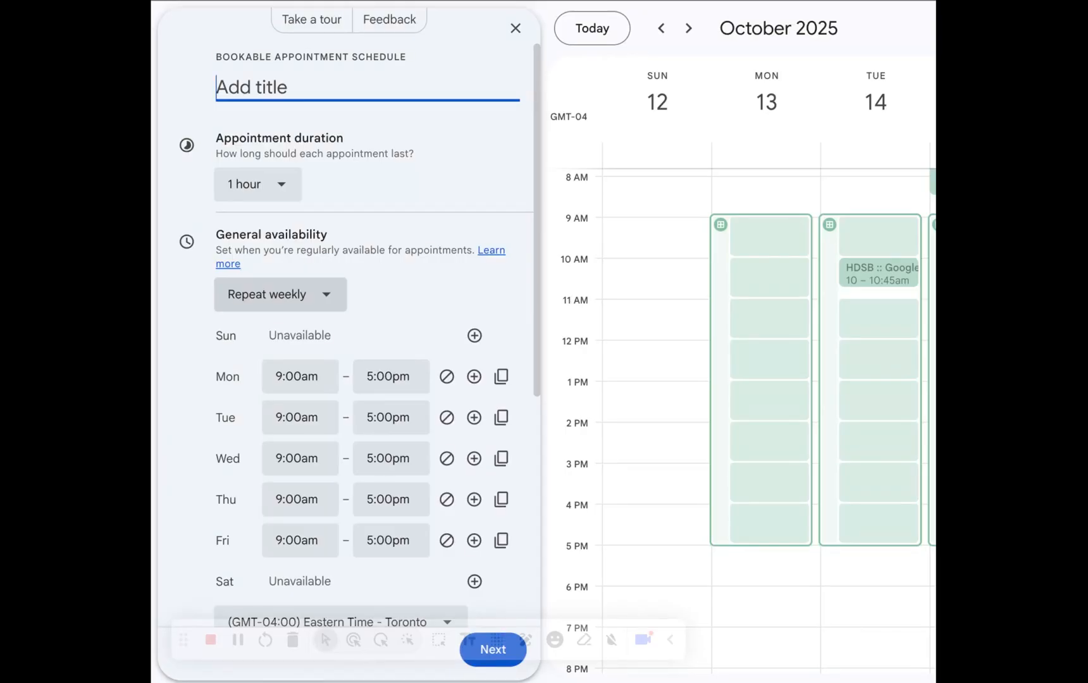
pyautogui.write('Student Led Conferences')
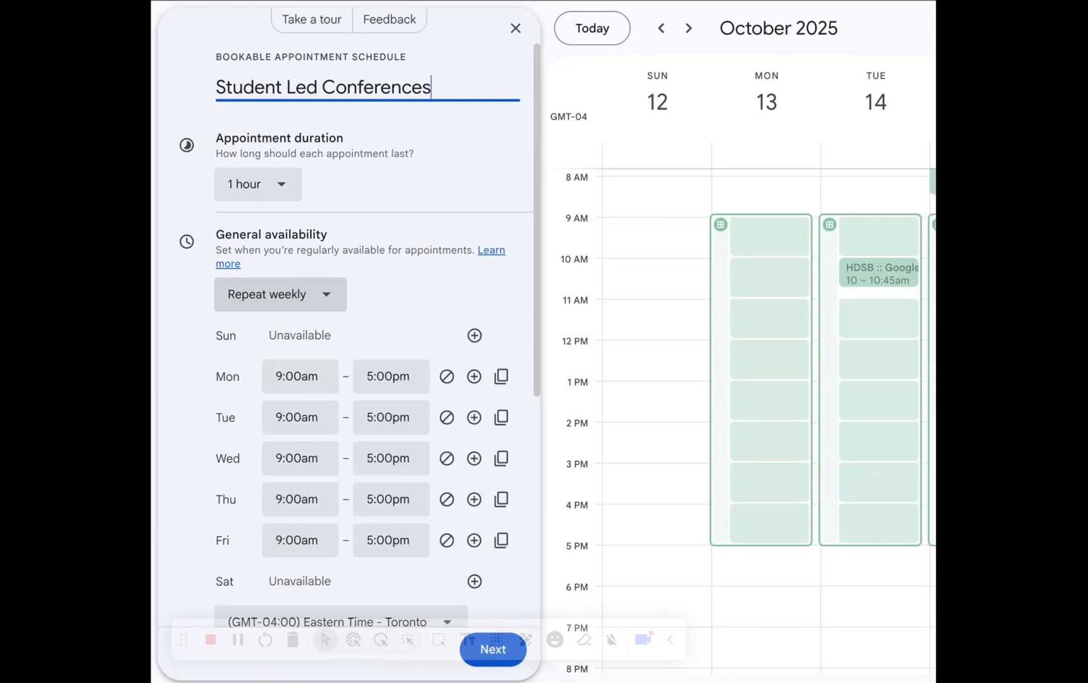
# Set appointment duration to 15 minutes and availability to Does not repeat.
pyautogui.click(257, 184)
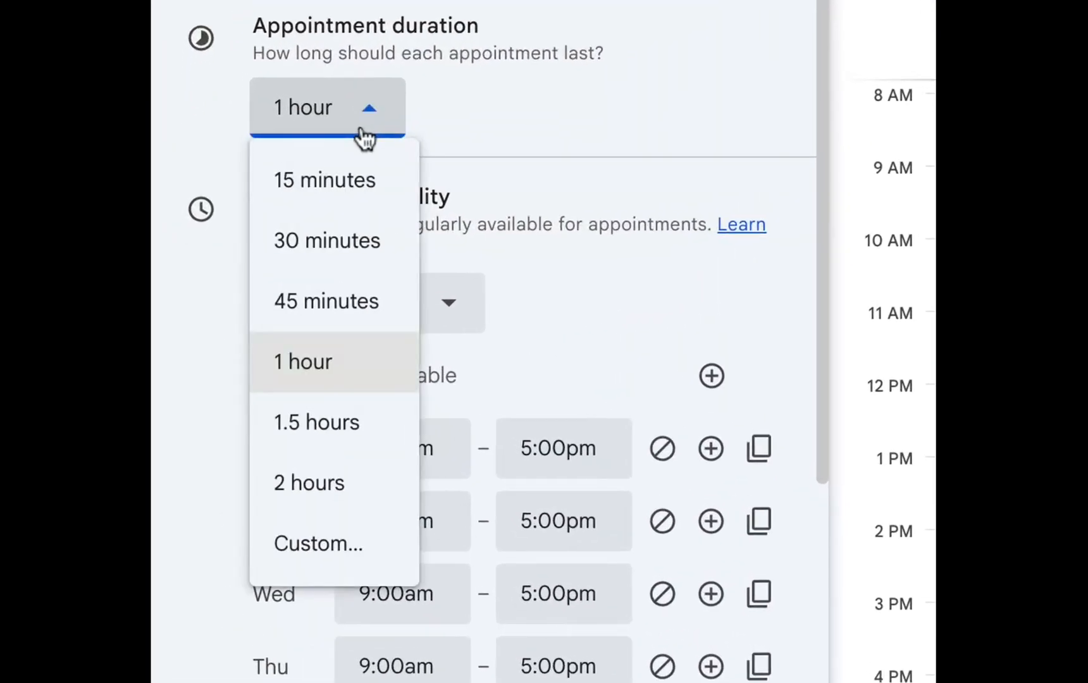
pyautogui.moveTo(336, 201)
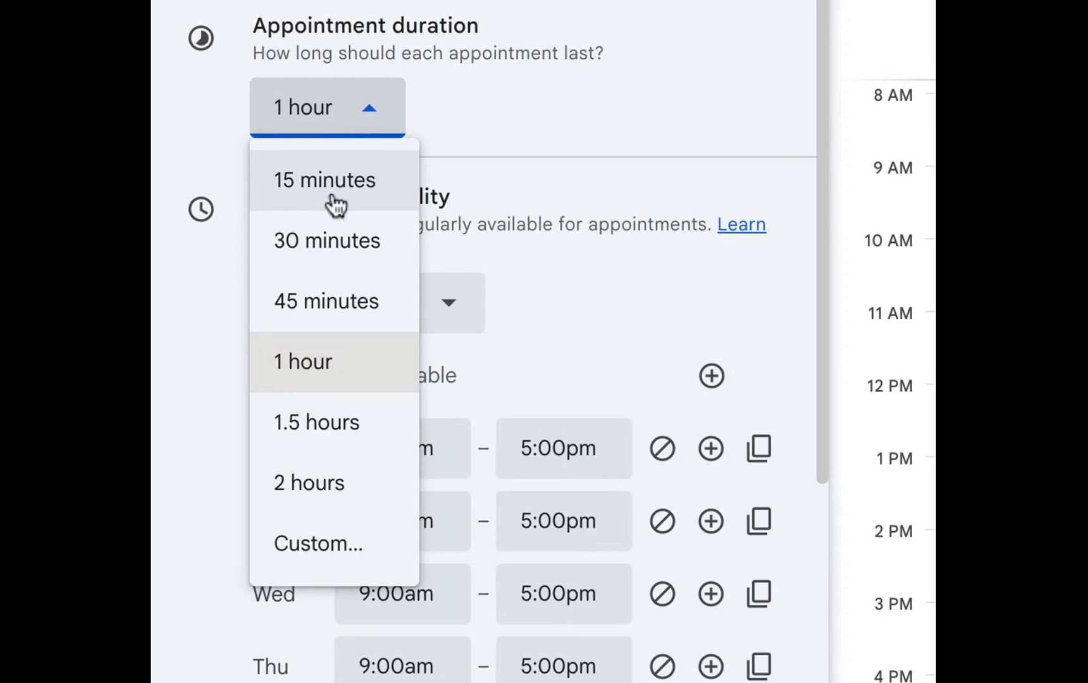
pyautogui.click(324, 180)
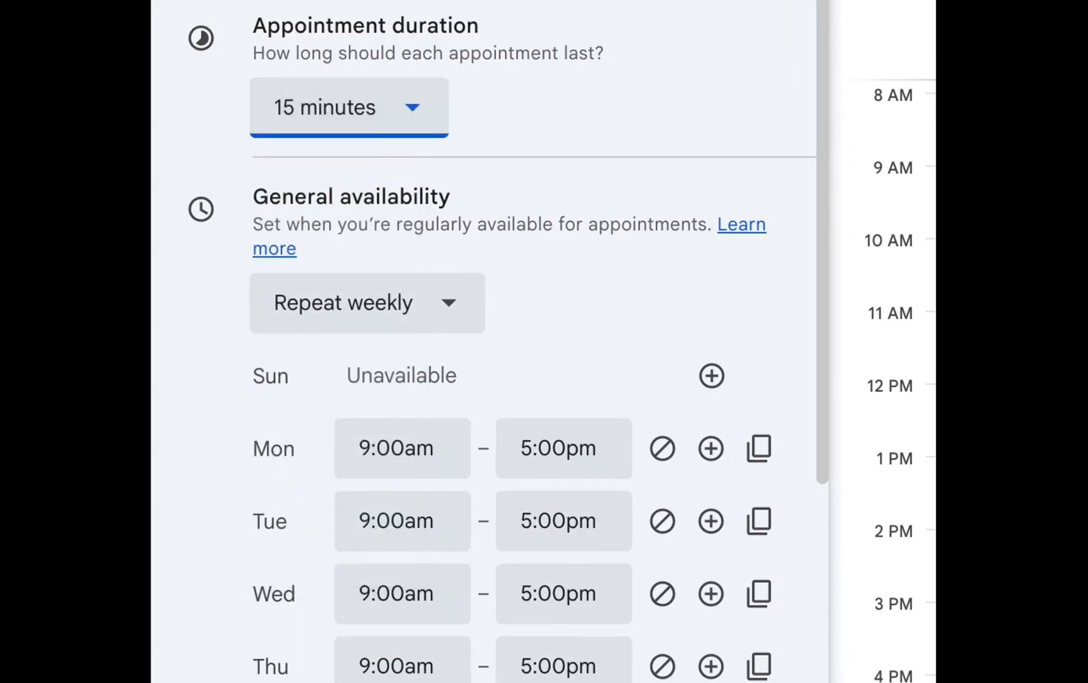
pyautogui.click(367, 302)
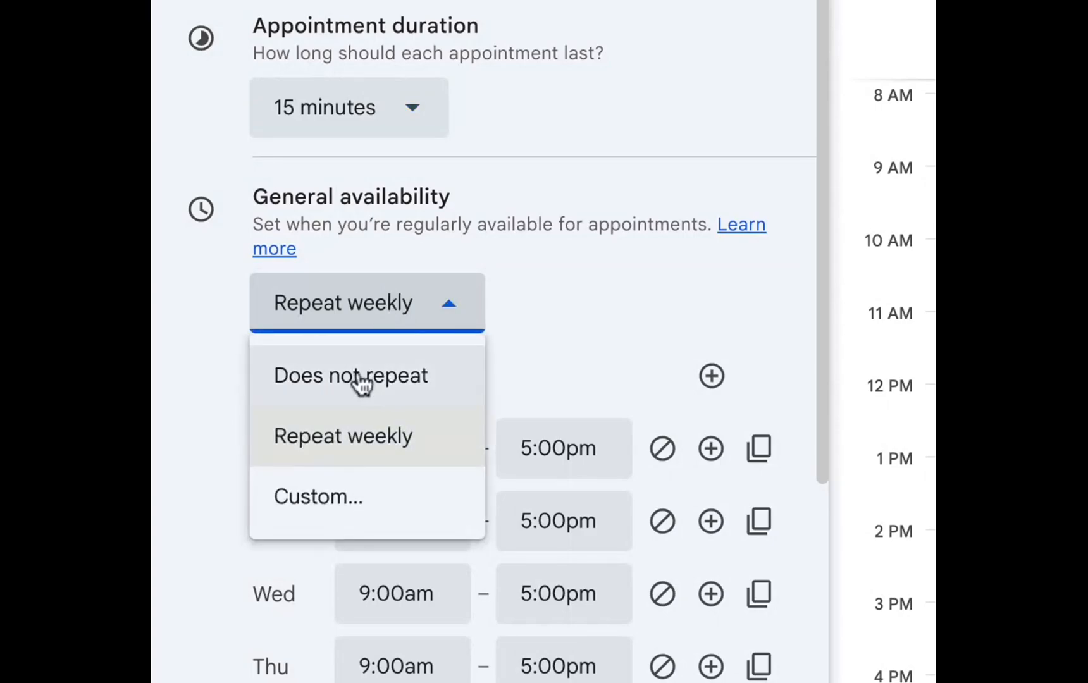
pyautogui.click(351, 376)
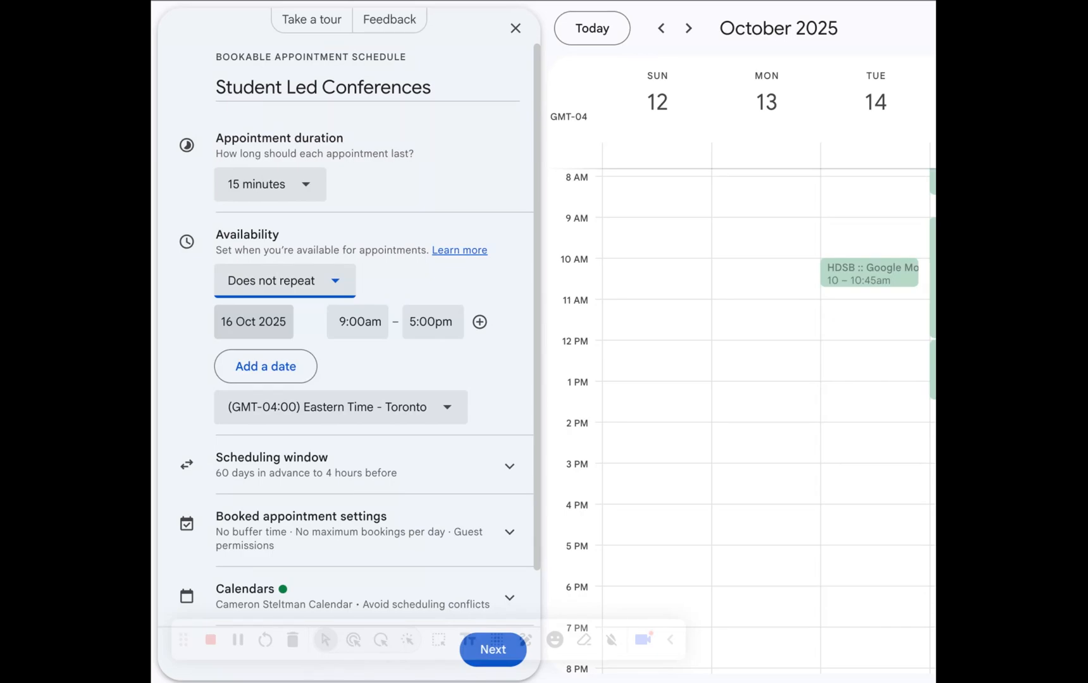
pyautogui.moveTo(262, 321)
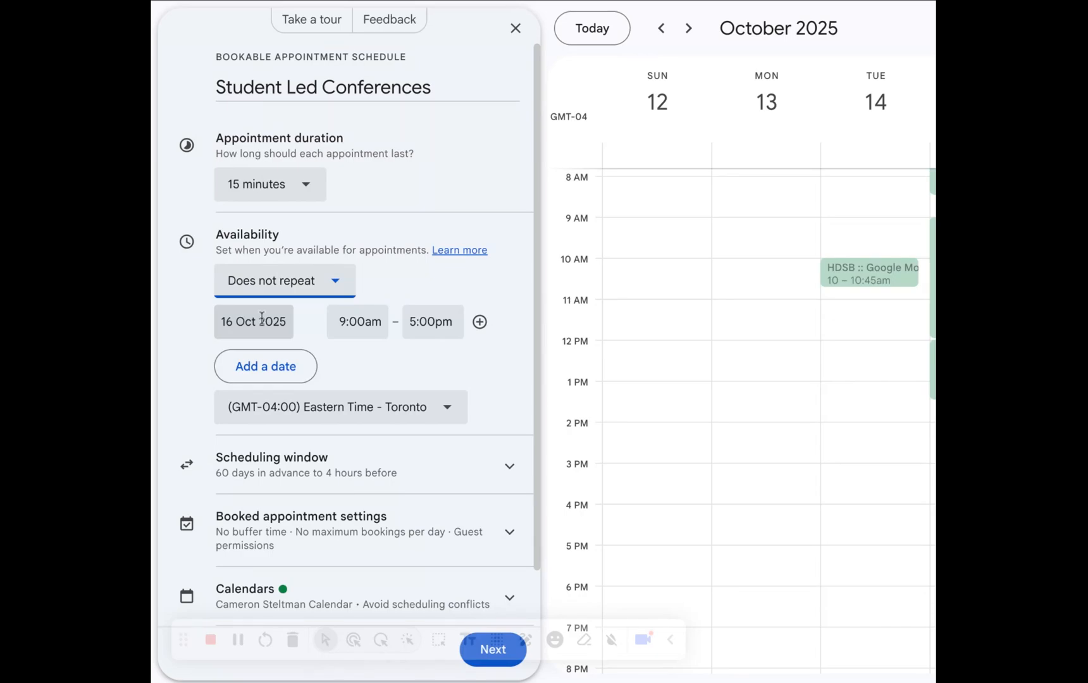
# Set availability on 24 November 2025 from 8:00am to 8:30am.
pyautogui.click(253, 322)
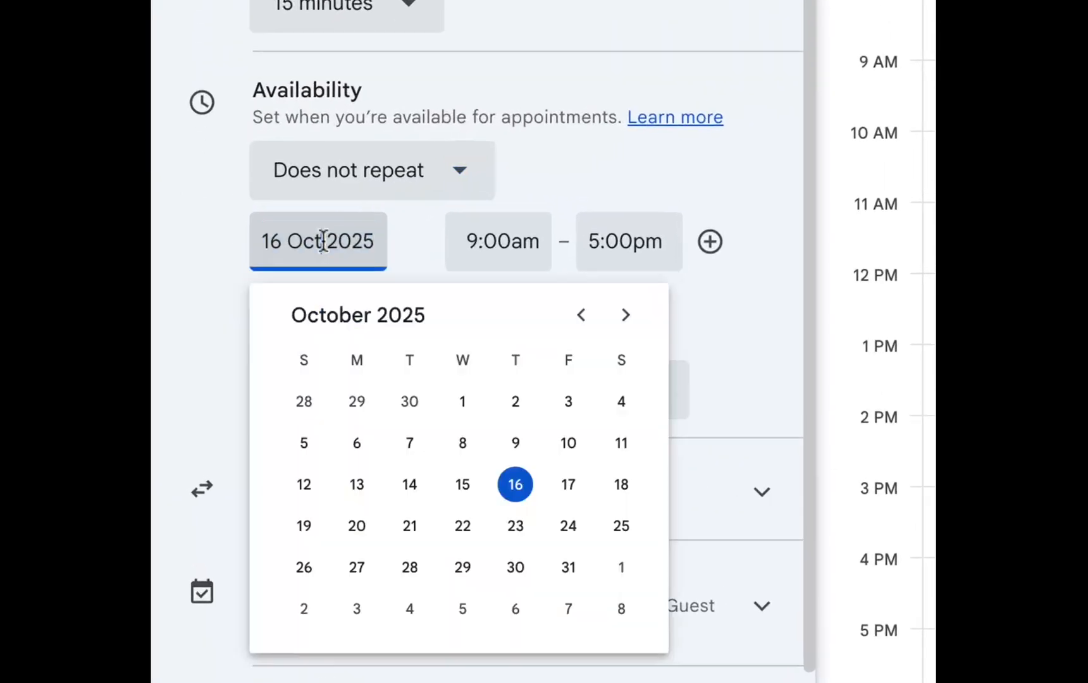
pyautogui.click(625, 315)
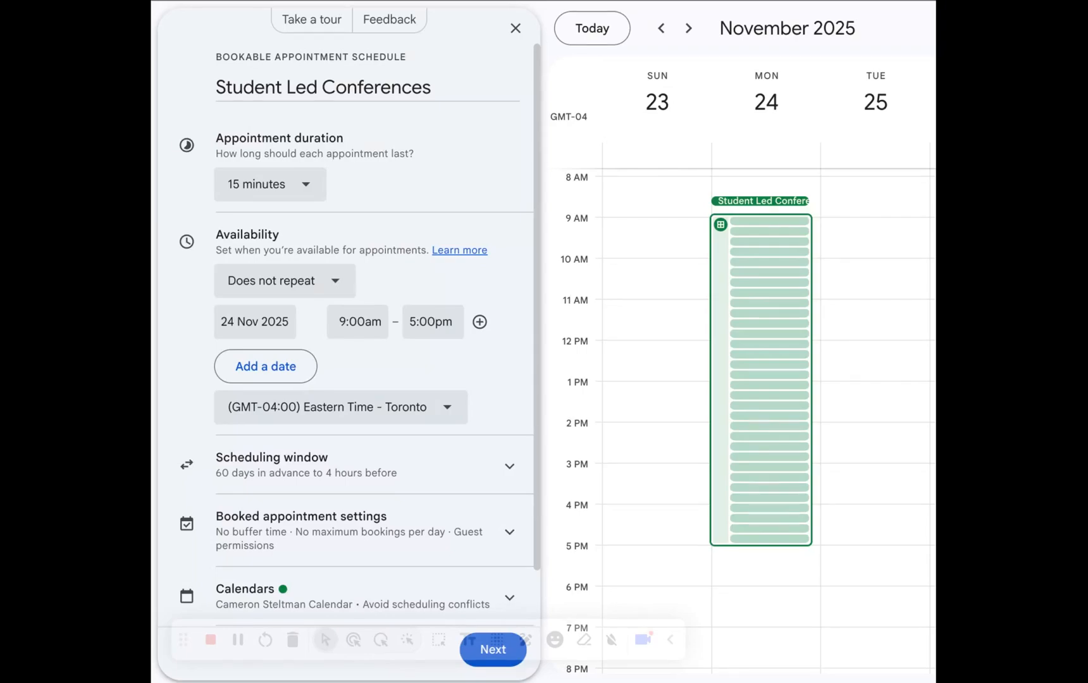
pyautogui.click(357, 322)
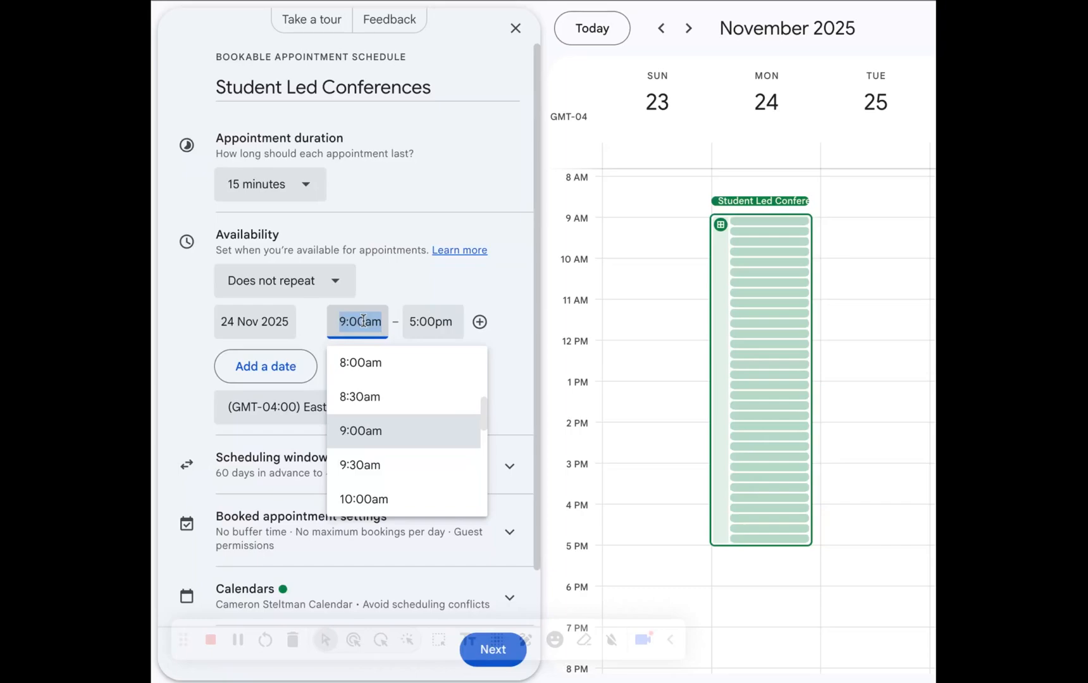
pyautogui.click(361, 362)
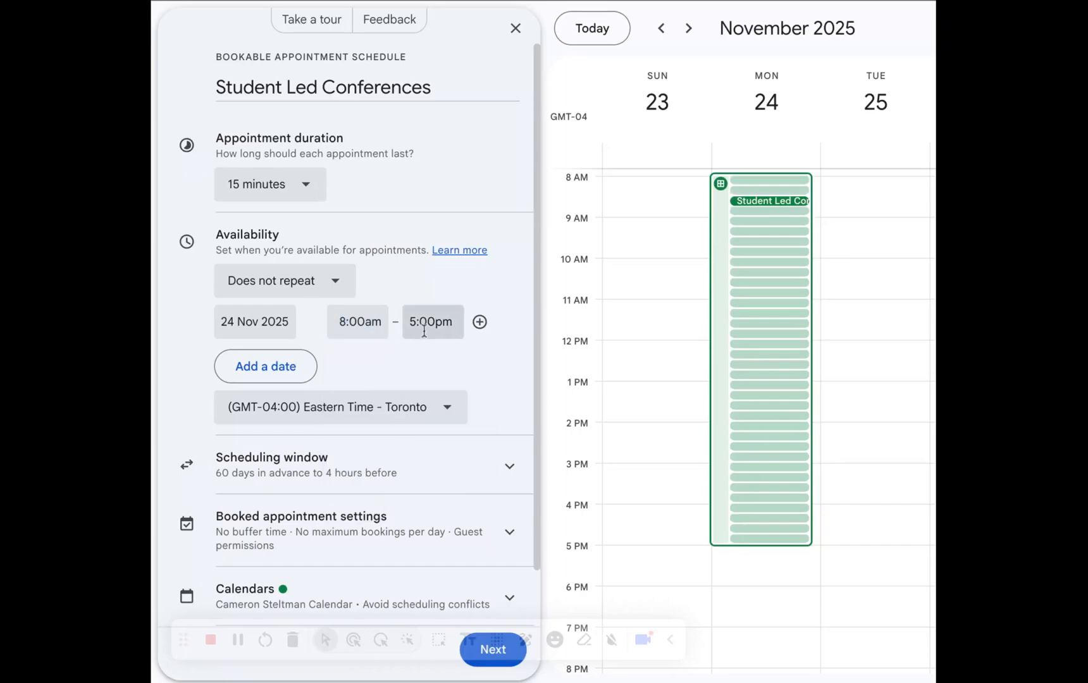
pyautogui.click(432, 322)
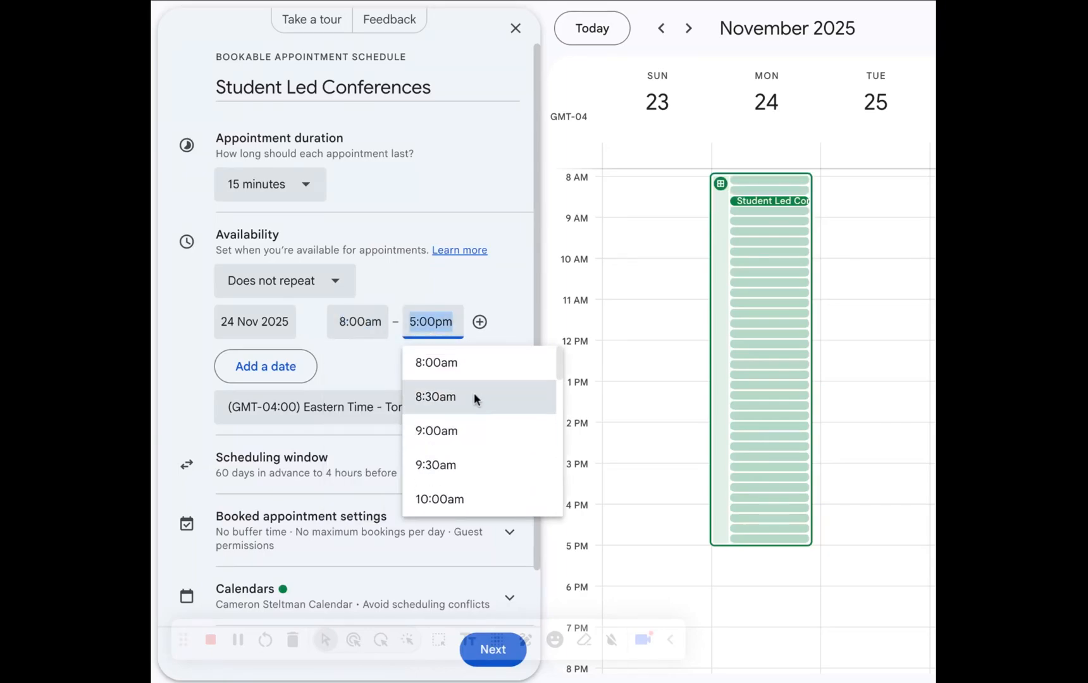
pyautogui.click(436, 396)
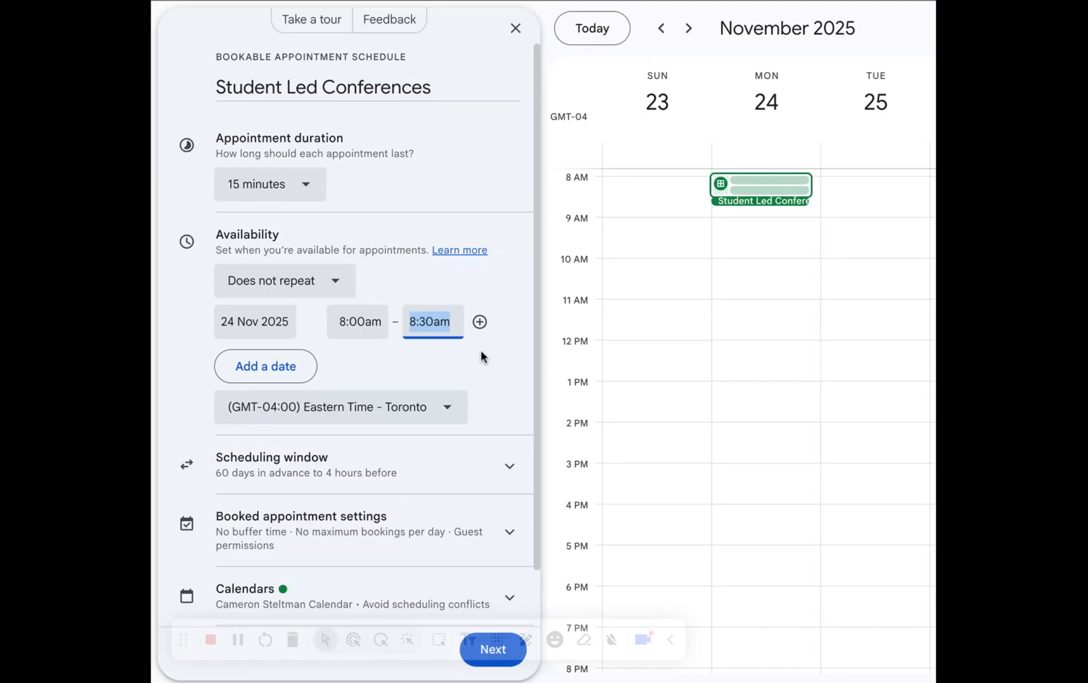
pyautogui.moveTo(484, 357)
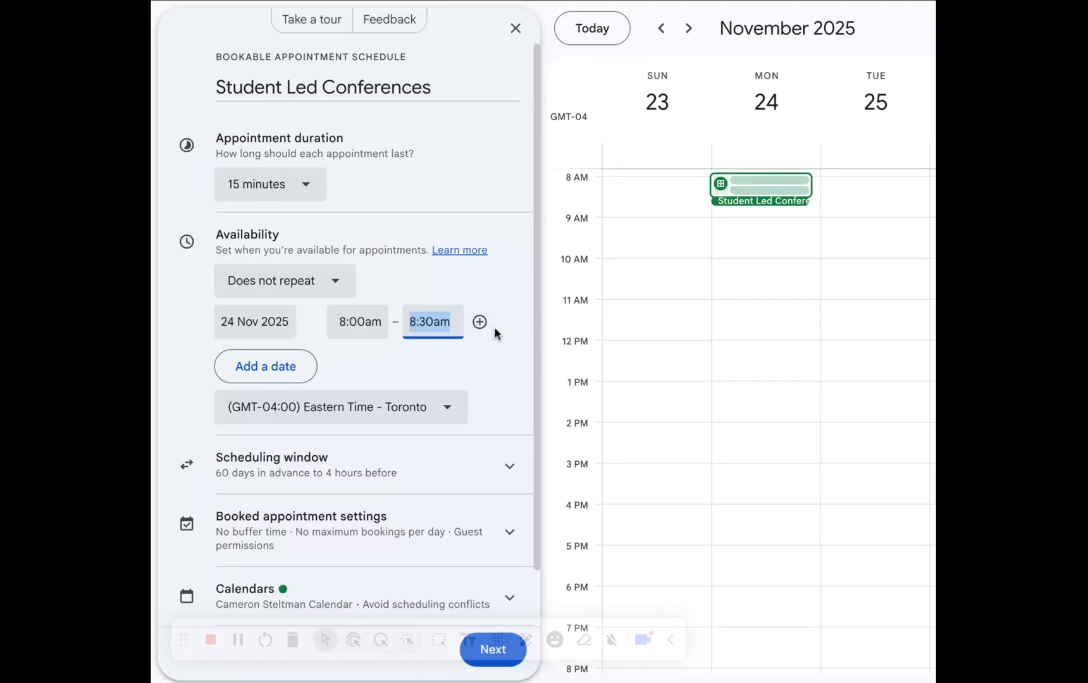
pyautogui.moveTo(478, 322)
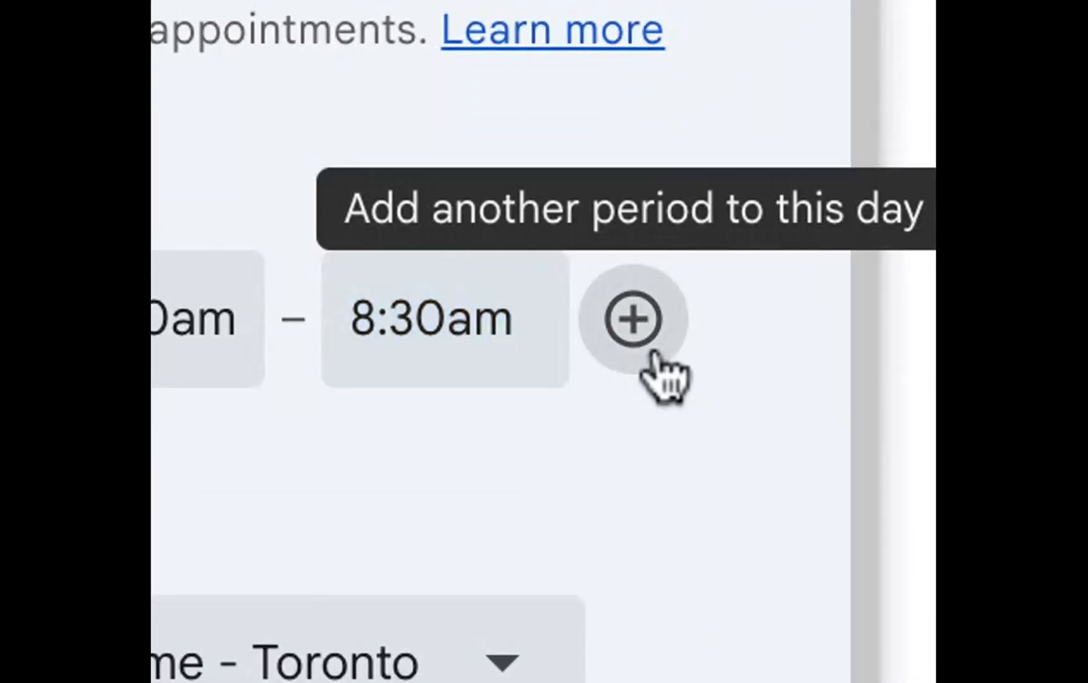
# Add a second period on 24 November starting at 4:00pm, ending 6:00pm.
pyautogui.click(631, 319)
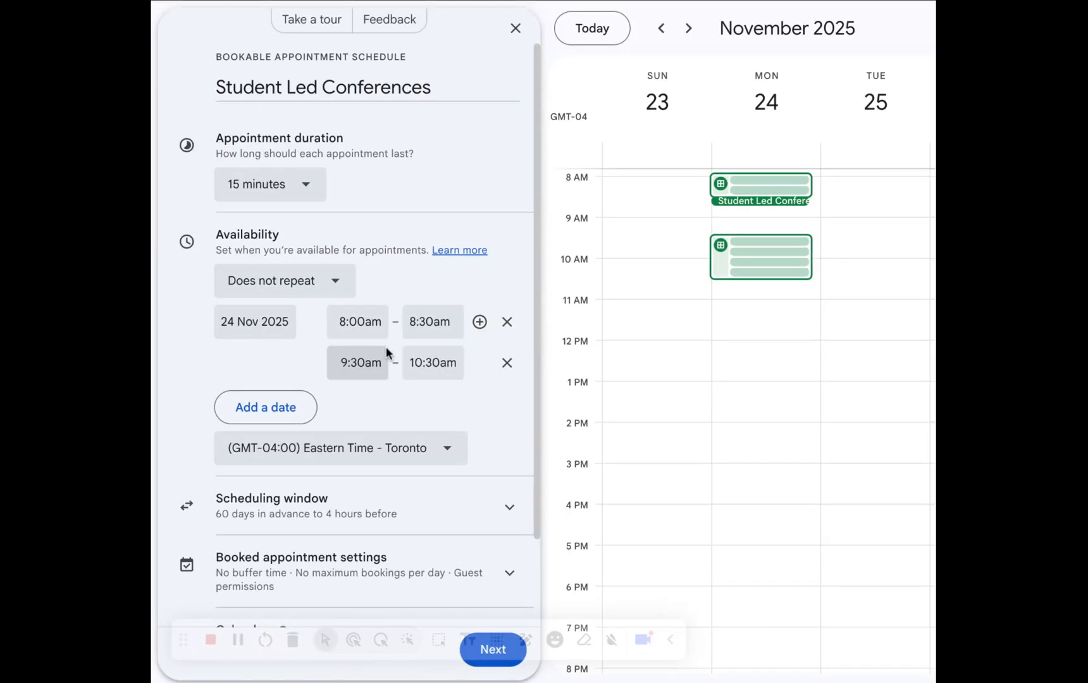
pyautogui.click(357, 362)
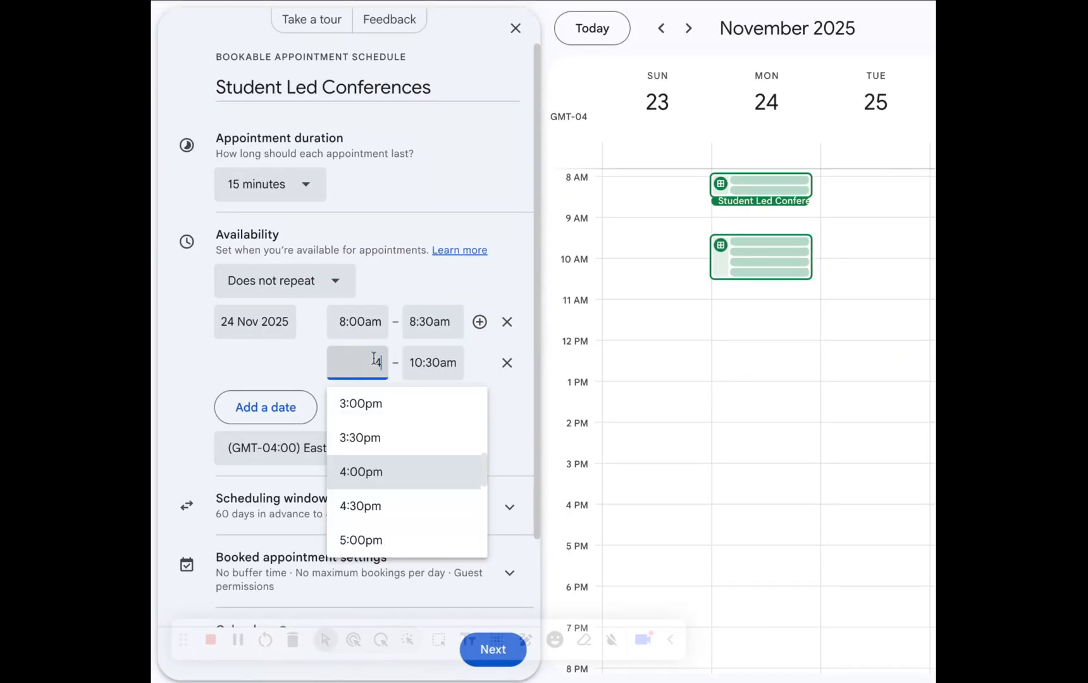
pyautogui.click(361, 472)
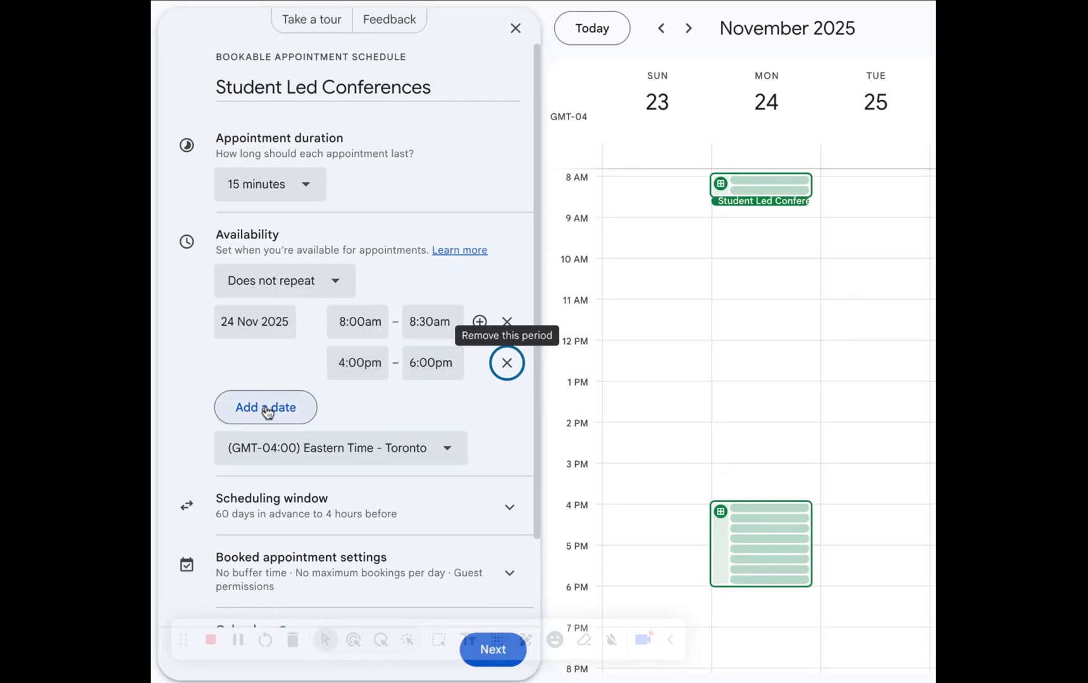
# Add 27 November 2025 with periods 3:00–5:00pm and 6:00–7:00pm.
pyautogui.click(265, 407)
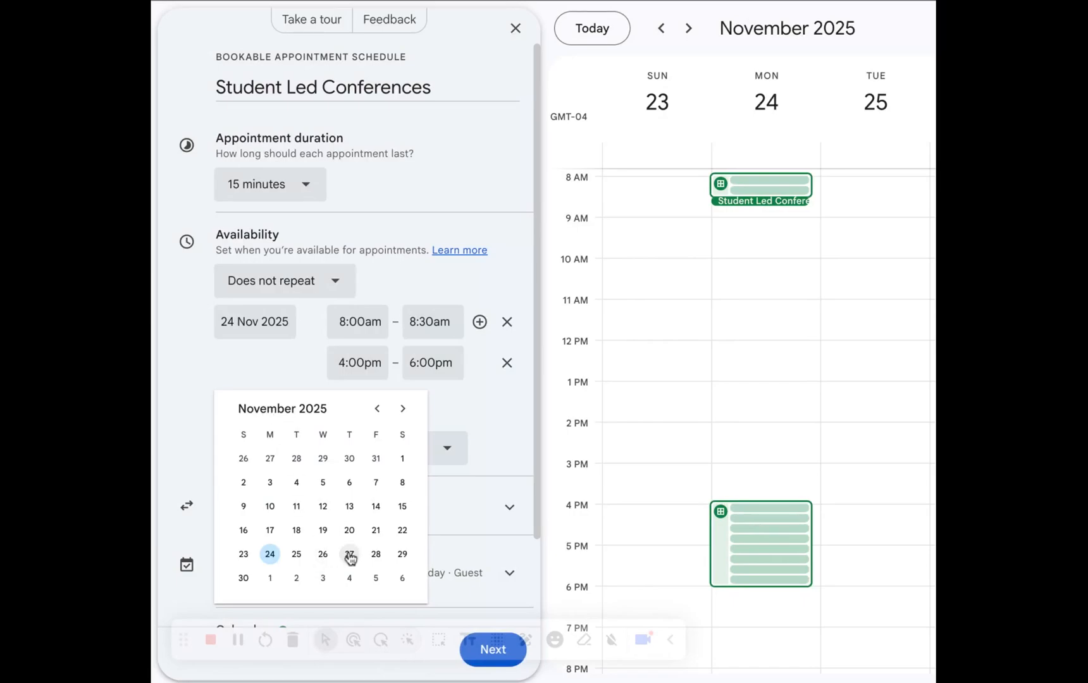
pyautogui.click(349, 553)
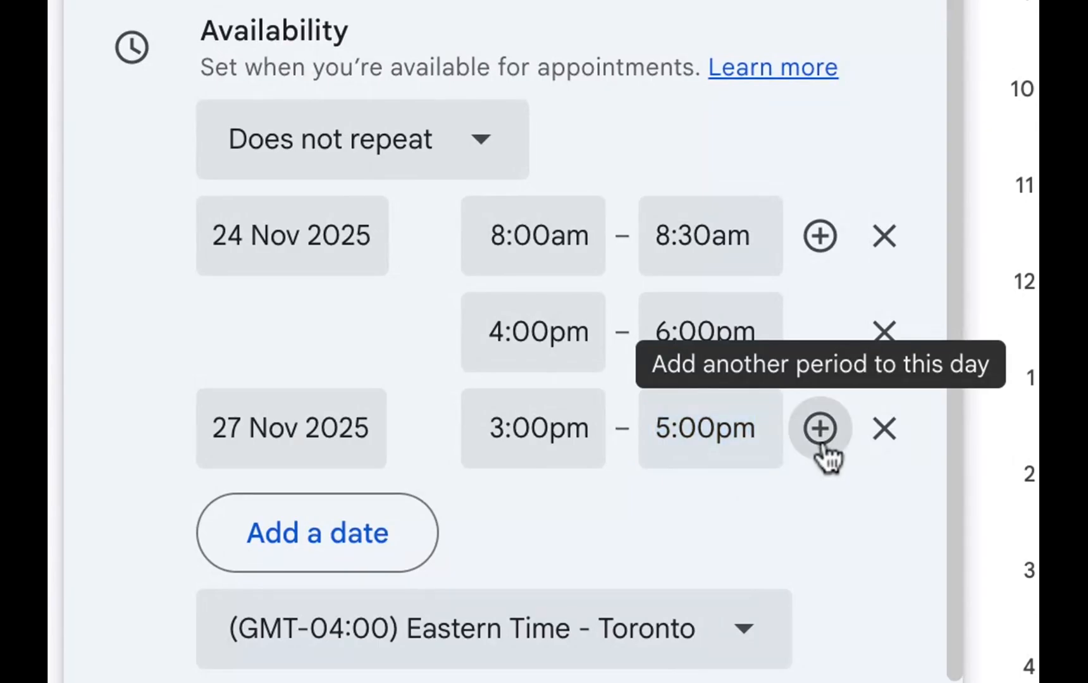
pyautogui.click(822, 428)
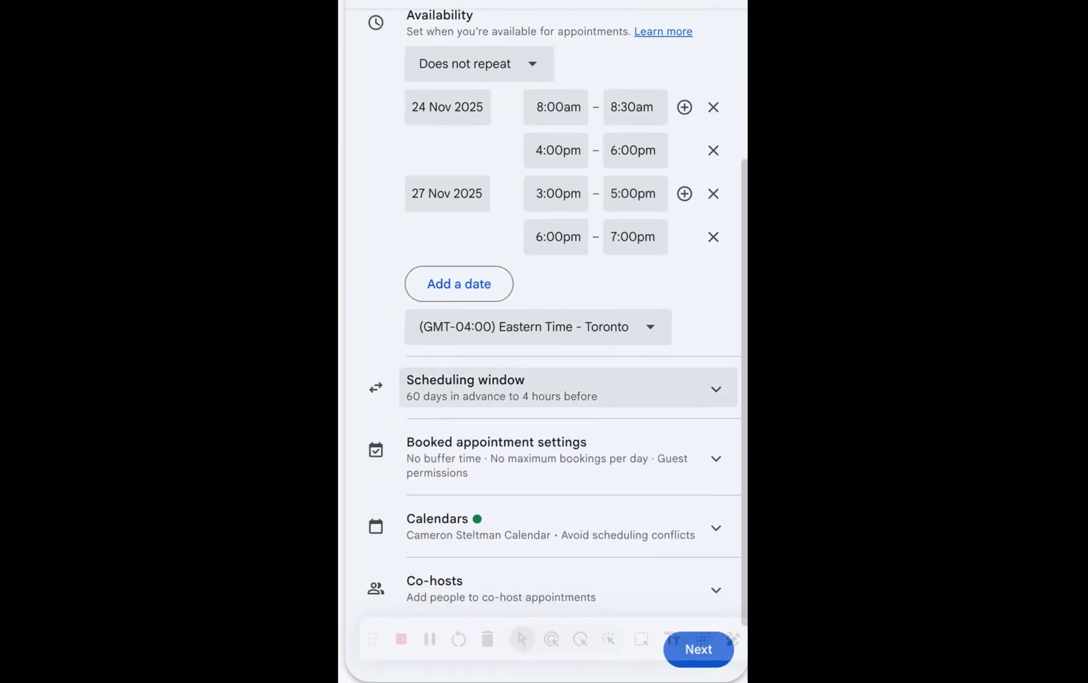
pyautogui.moveTo(534, 450)
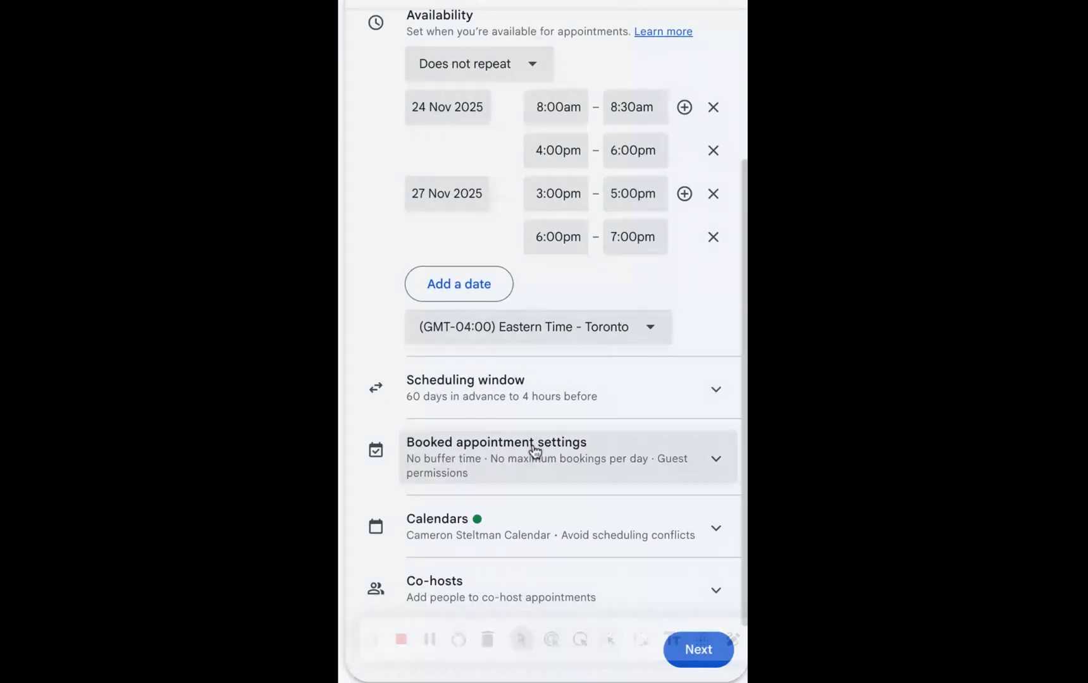
pyautogui.moveTo(528, 596)
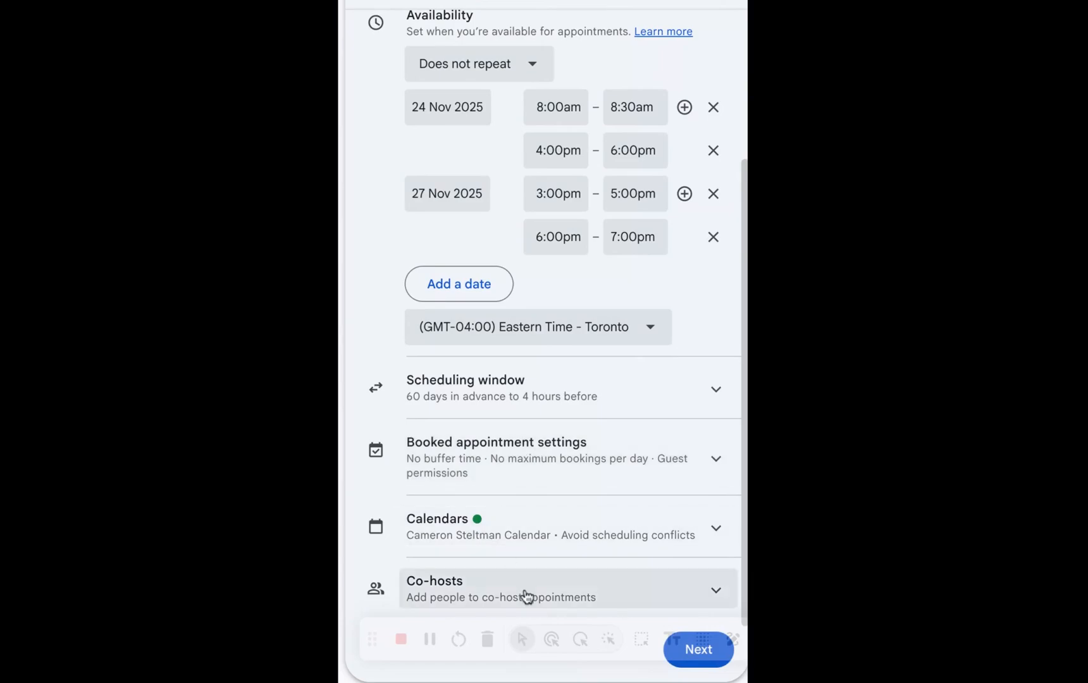
pyautogui.moveTo(667, 615)
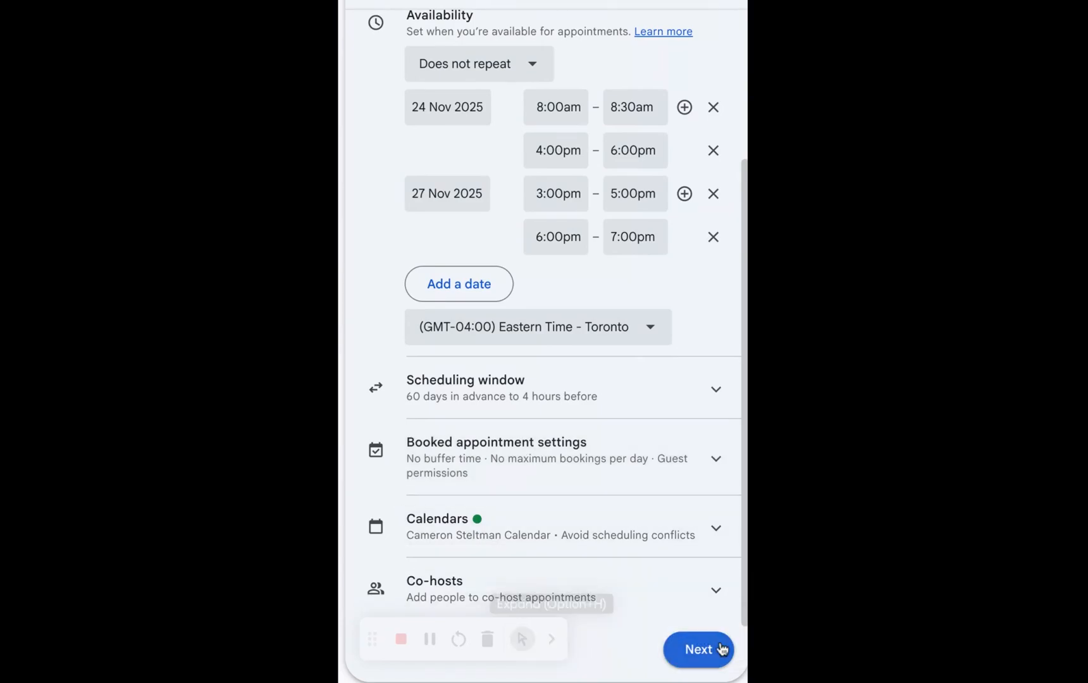
# Set the location to an in-person meeting at Dr. Charles Best Public School with a class 4/5-1 description.
pyautogui.click(697, 649)
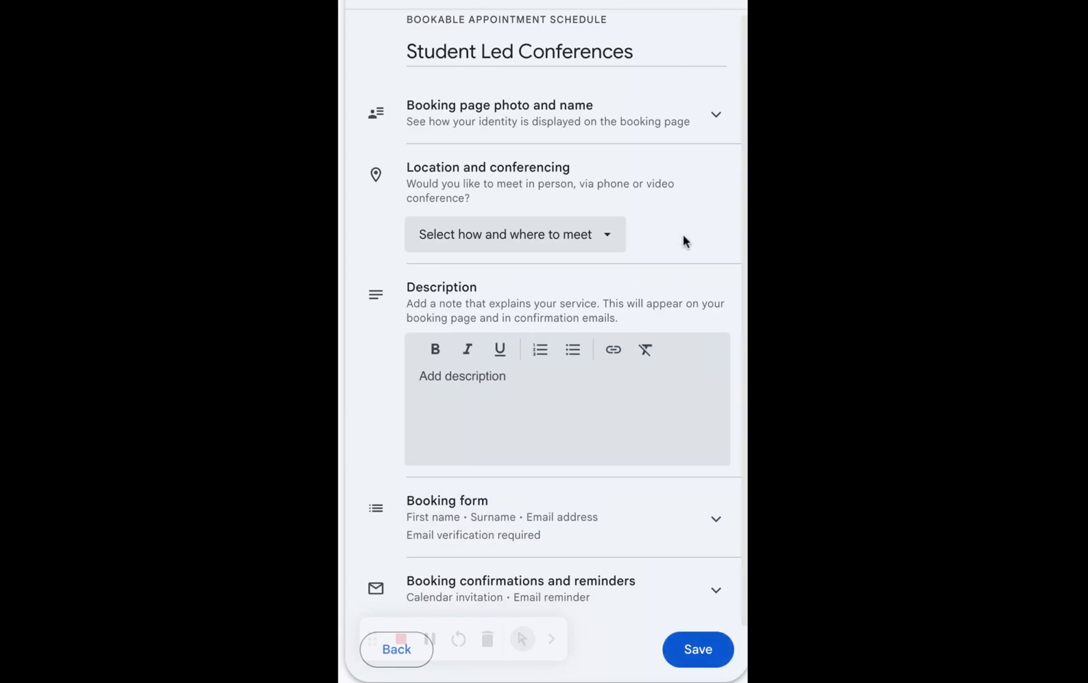
pyautogui.moveTo(704, 110)
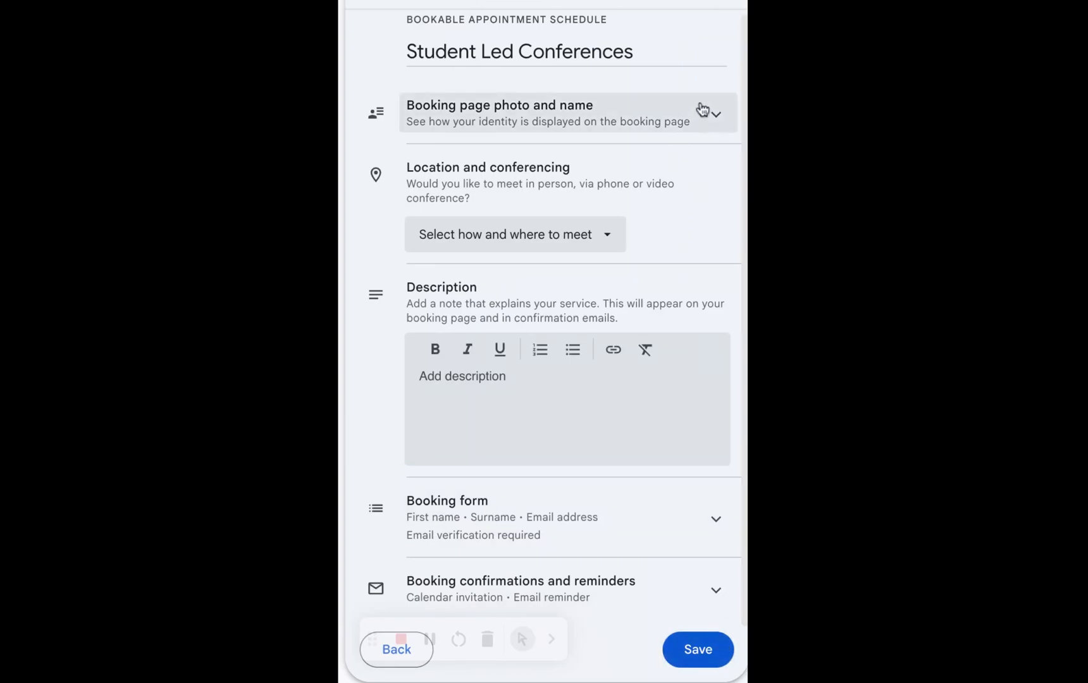
pyautogui.click(714, 113)
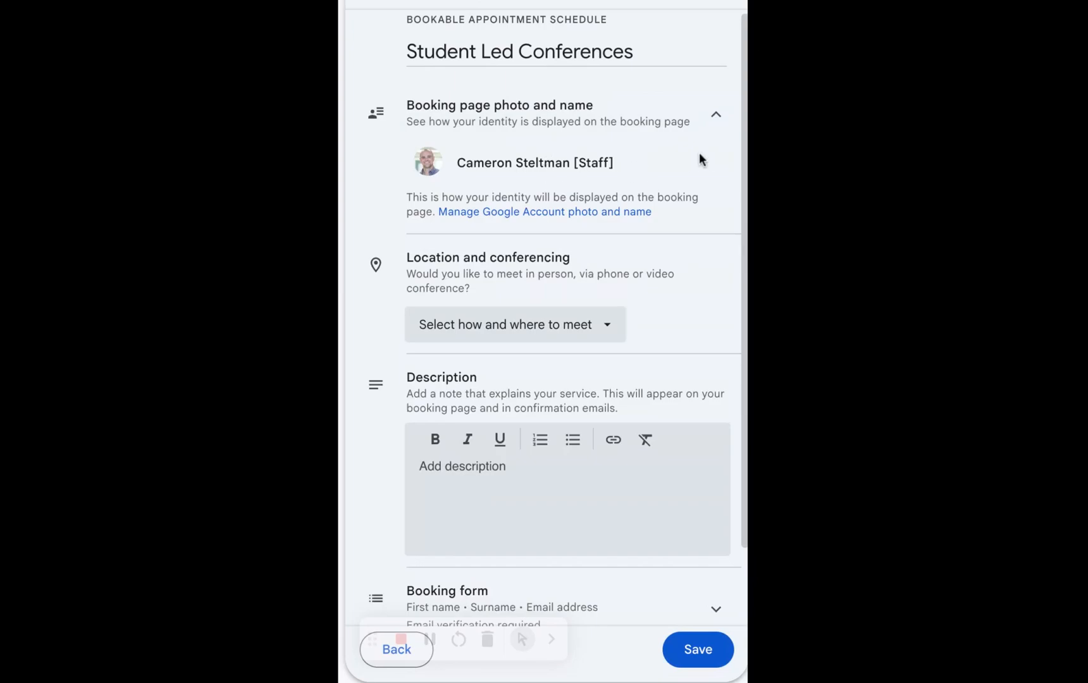
pyautogui.click(715, 114)
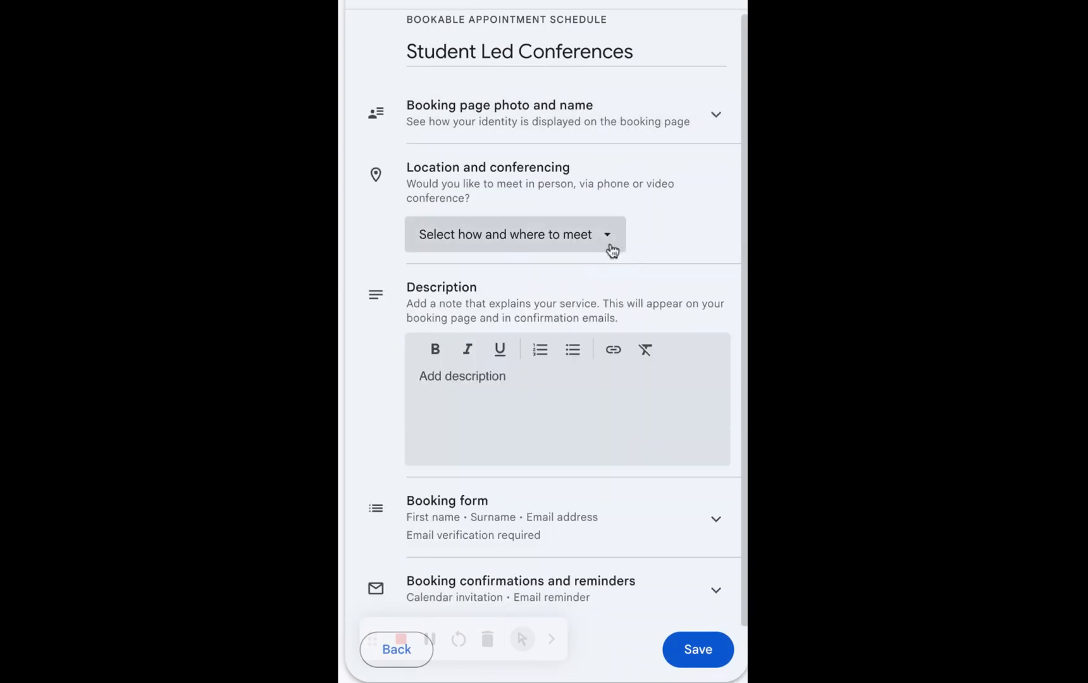
pyautogui.click(514, 235)
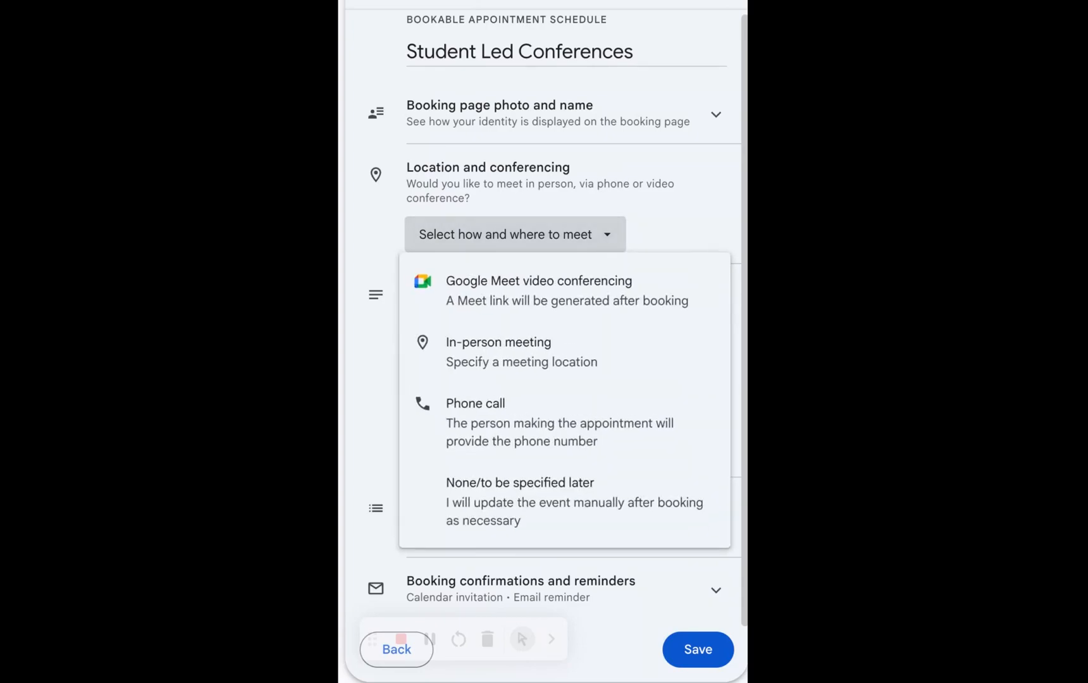
pyautogui.moveTo(598, 270)
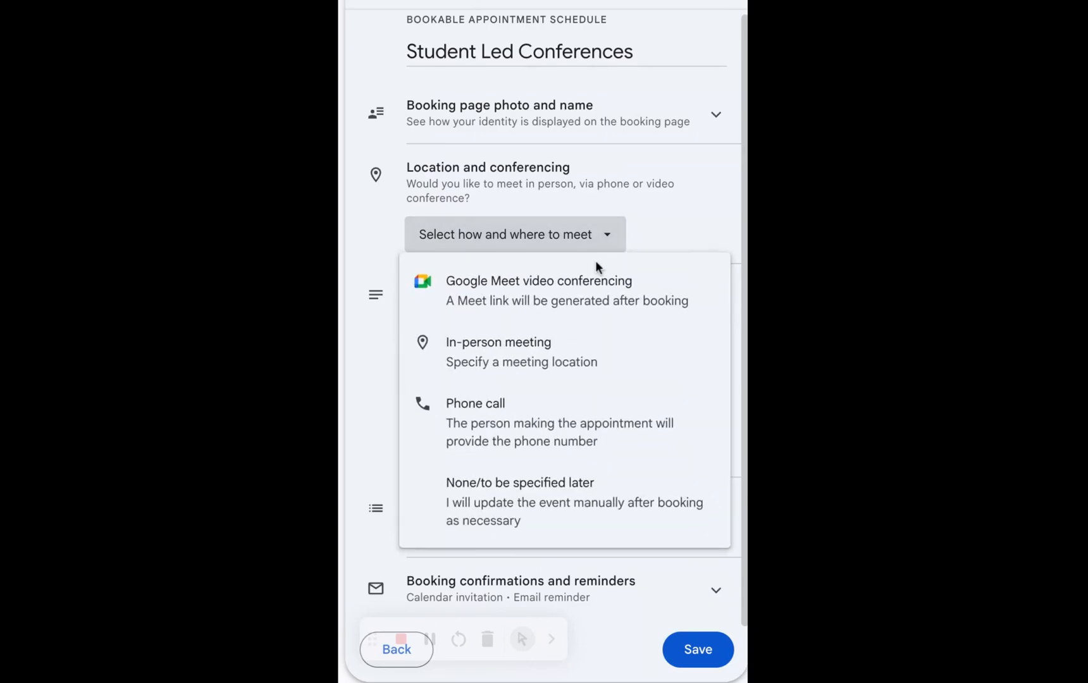
pyautogui.click(498, 352)
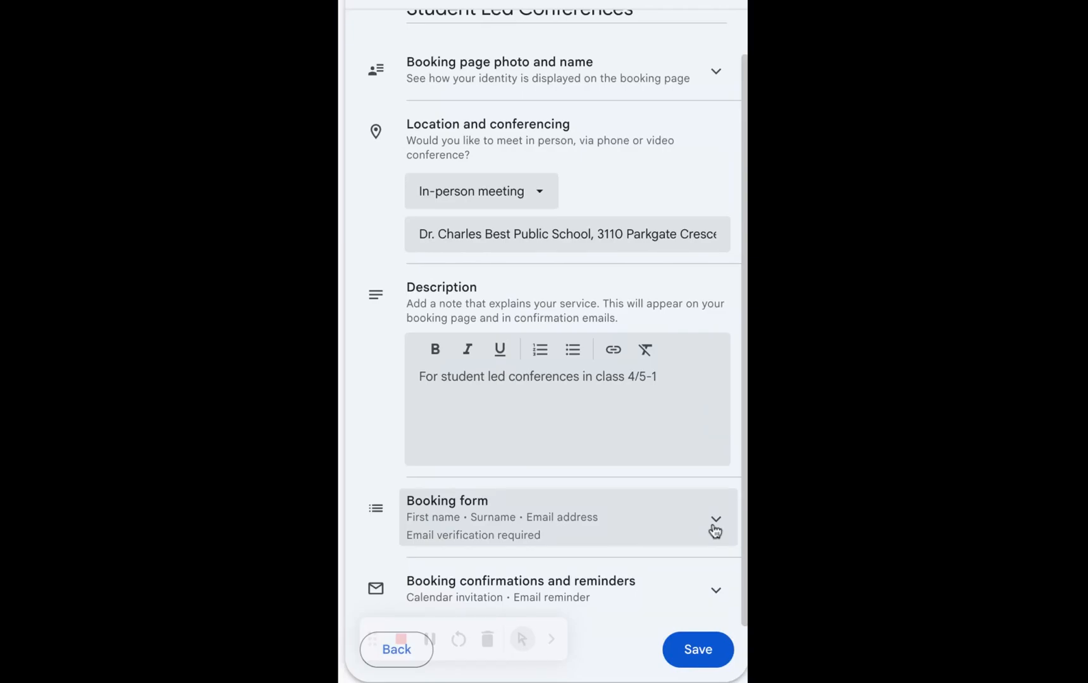
pyautogui.click(715, 520)
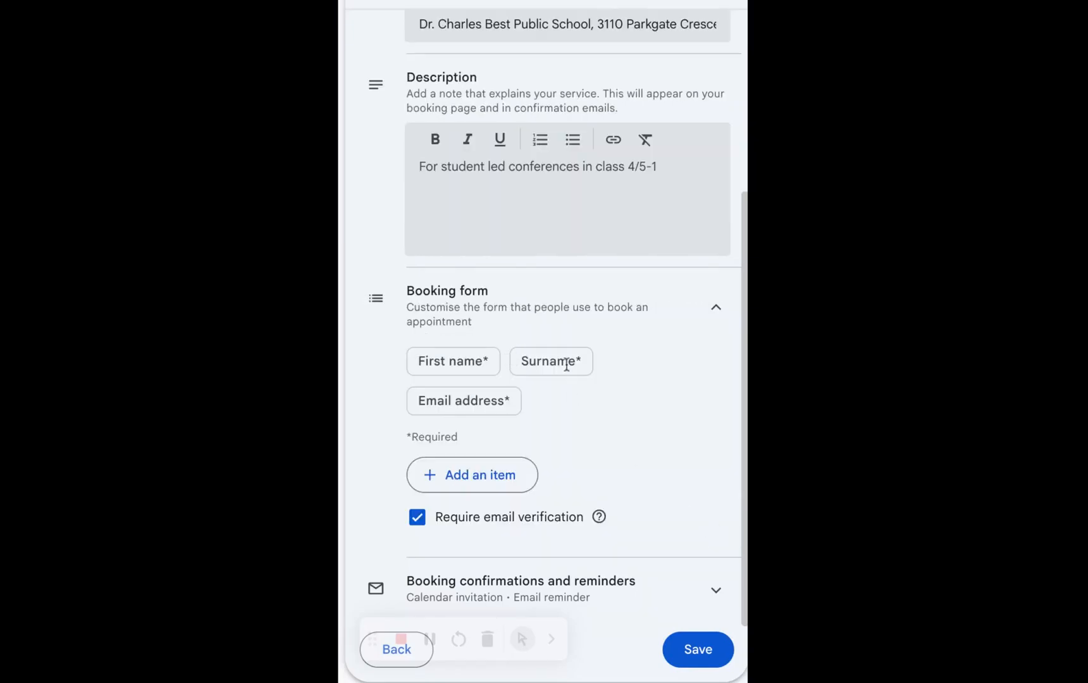
pyautogui.moveTo(455, 395)
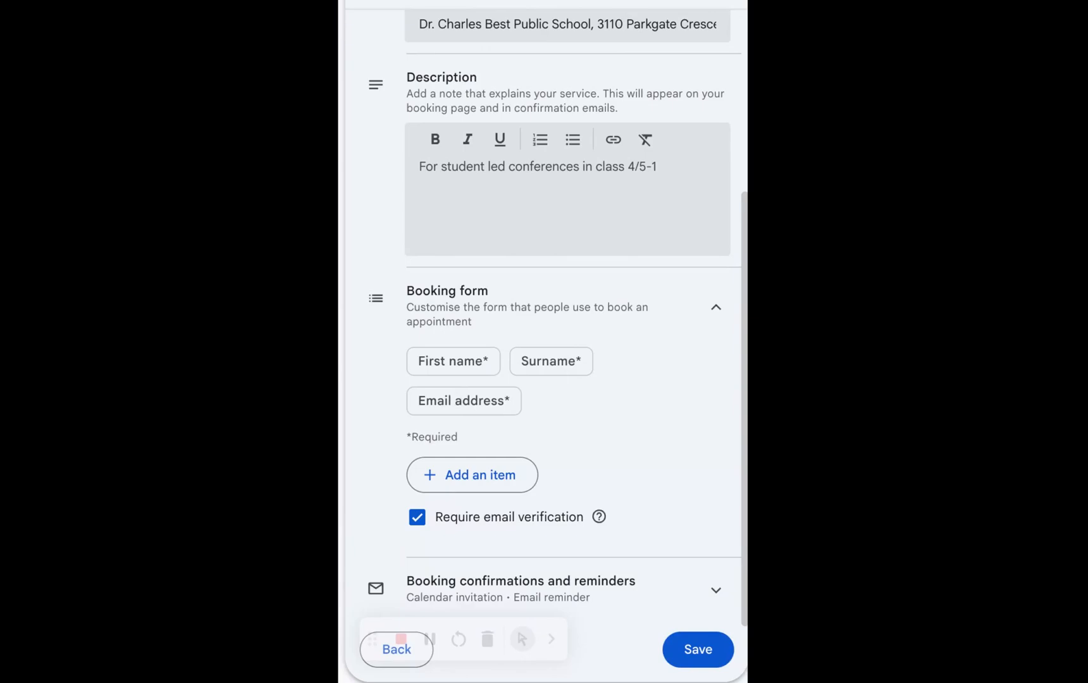
pyautogui.moveTo(472, 476)
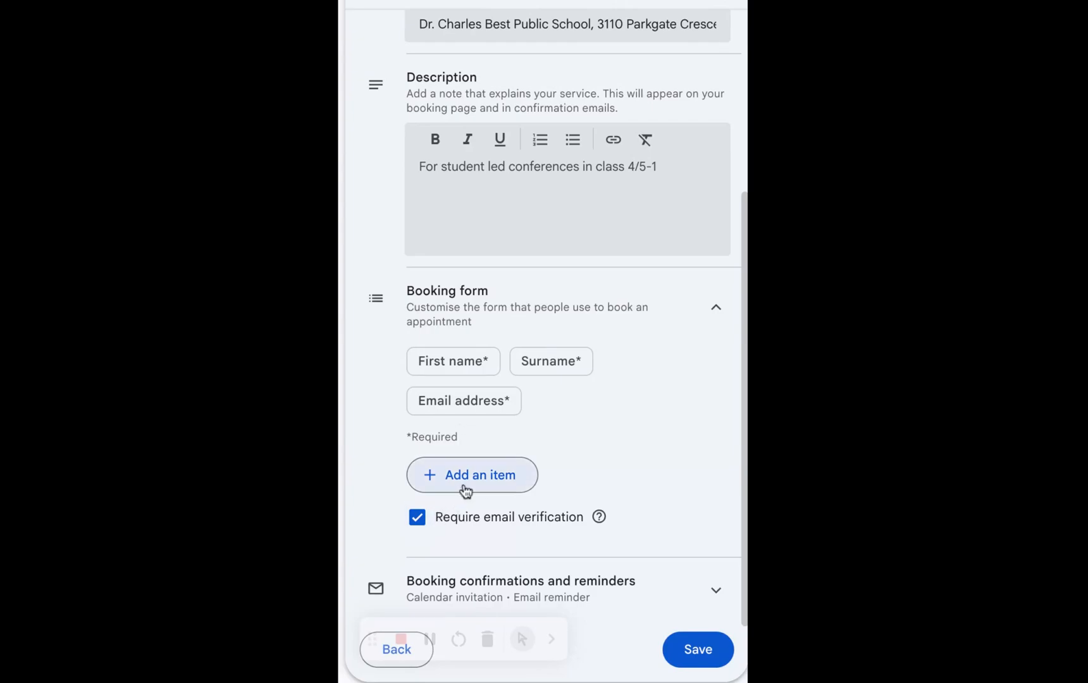
# Add a required custom question 'Child's First Name' to the booking form.
pyautogui.click(464, 476)
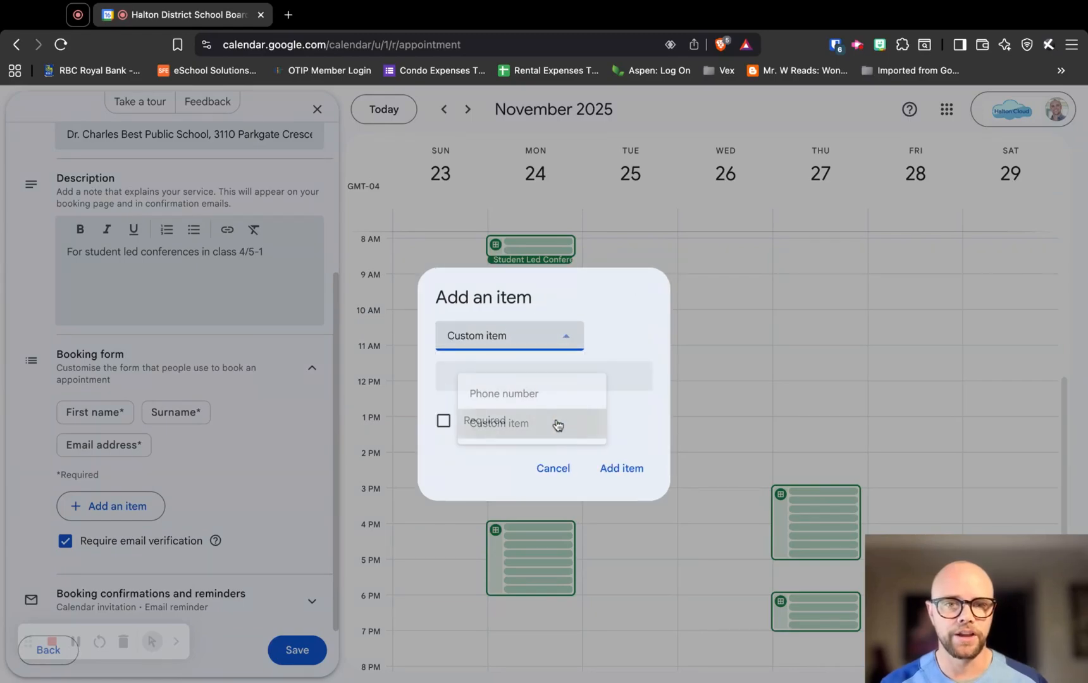
pyautogui.write("Child's First Name")
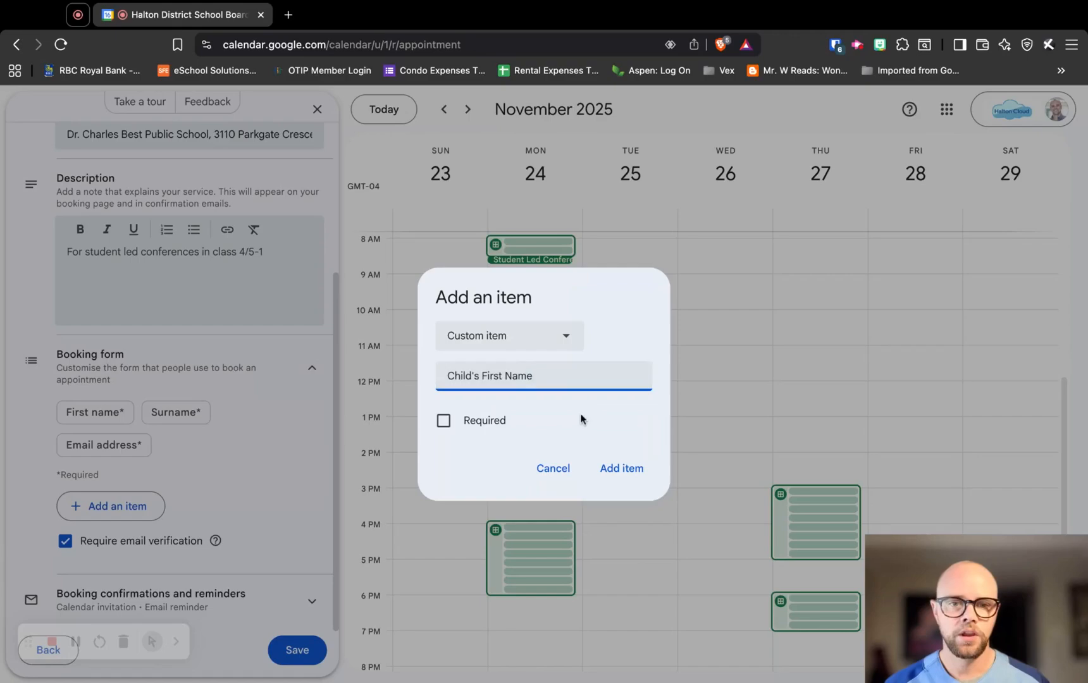
pyautogui.click(443, 421)
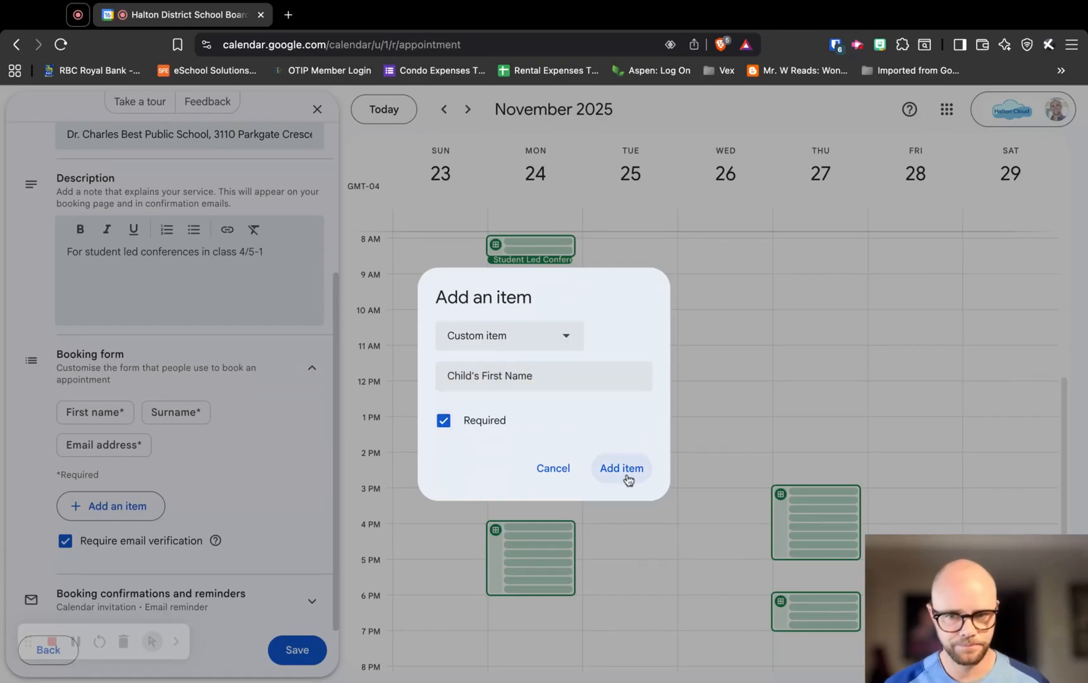
pyautogui.click(620, 468)
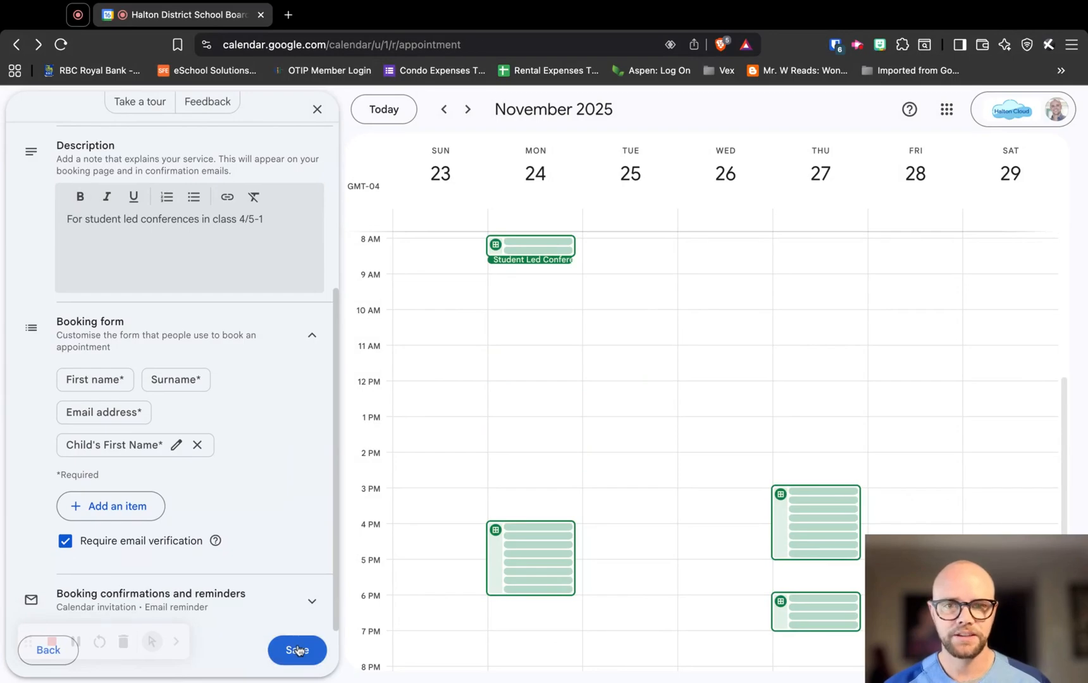
# Save the booking page and copy its sharing link.
pyautogui.click(296, 650)
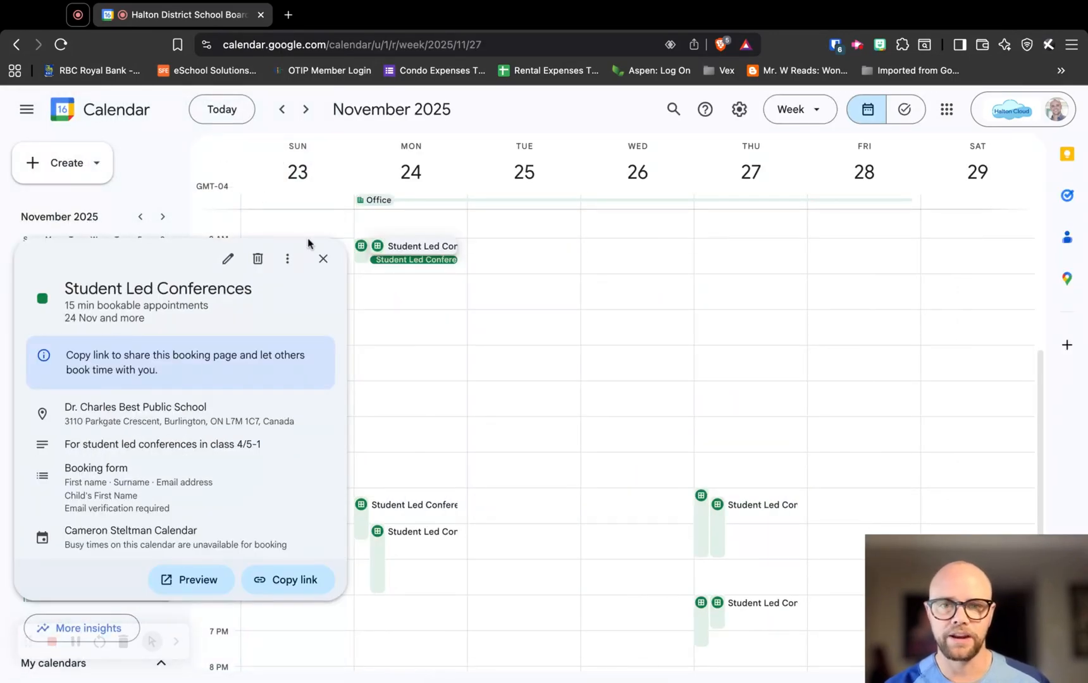
pyautogui.moveTo(322, 258)
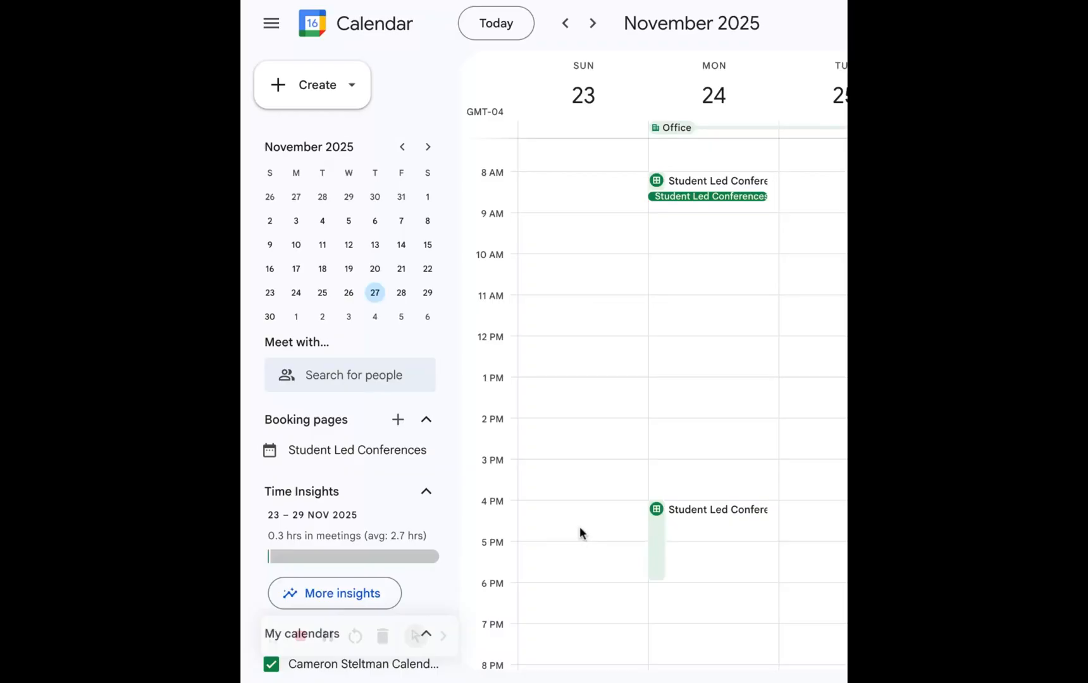
pyautogui.moveTo(522, 448)
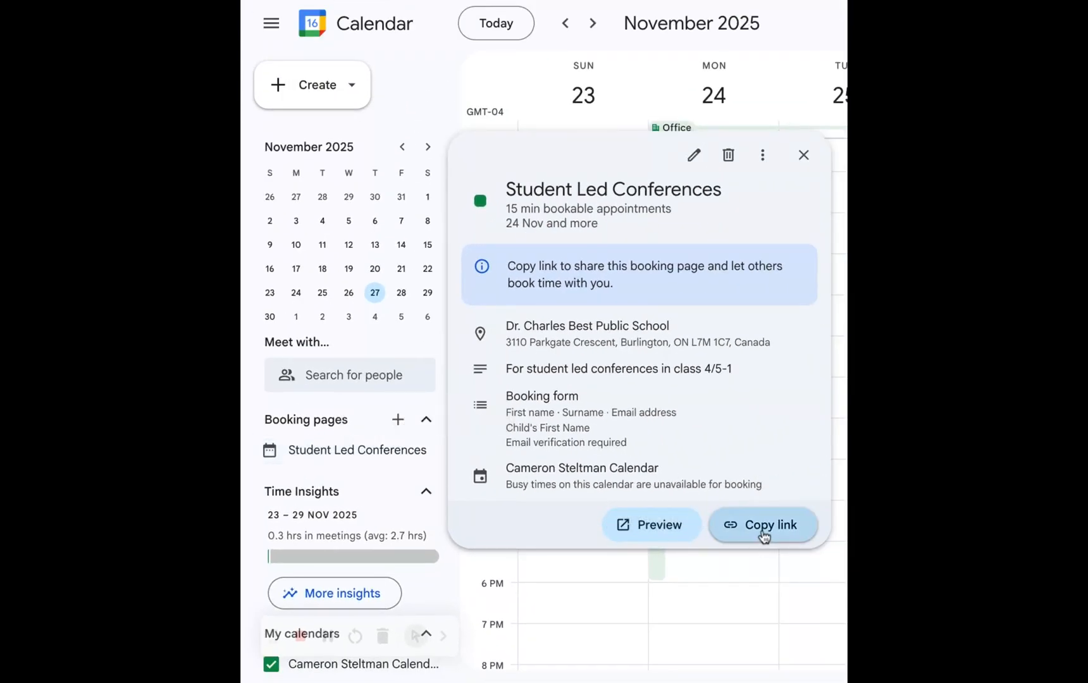
pyautogui.click(763, 525)
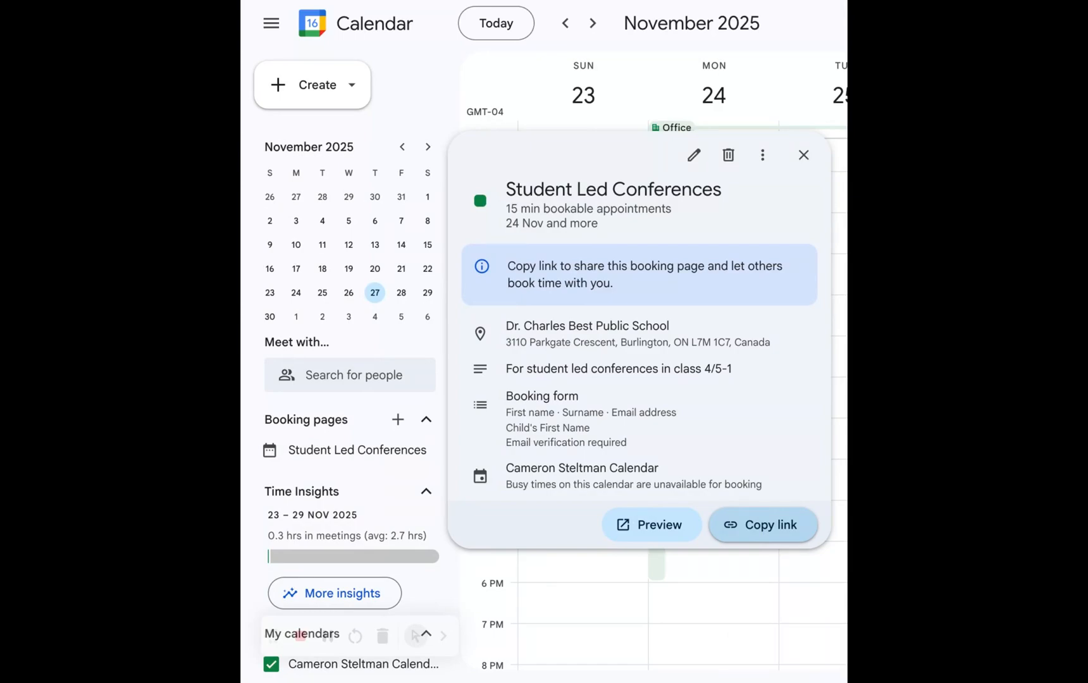
# View the public booking page's slots for the week of 24 November.
pyautogui.click(651, 524)
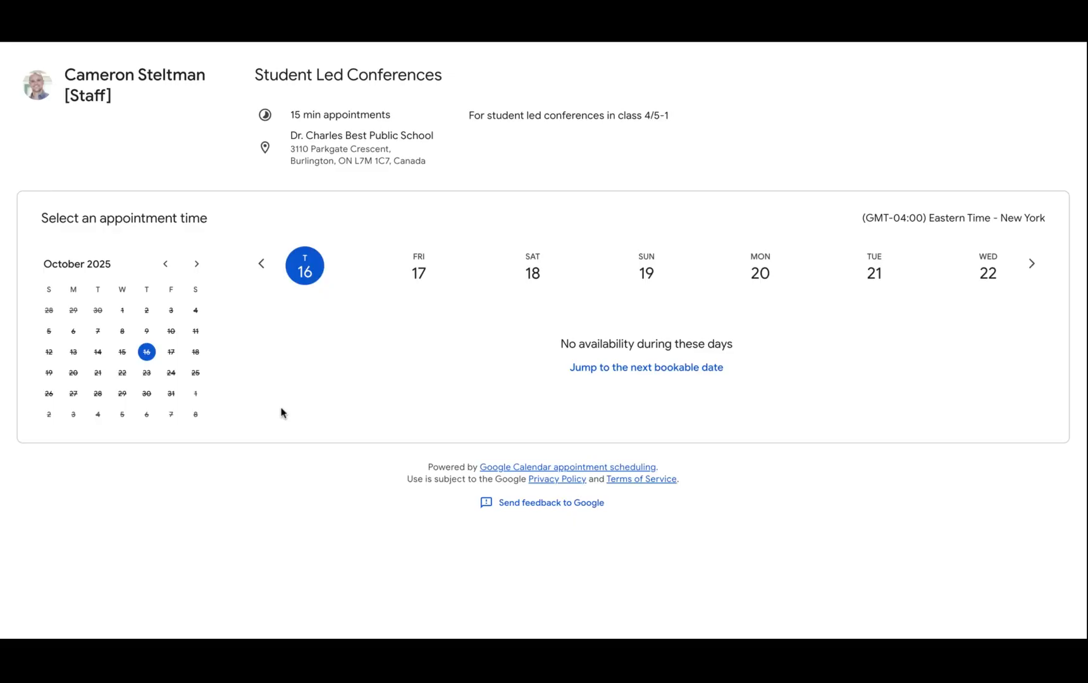
pyautogui.moveTo(236, 241)
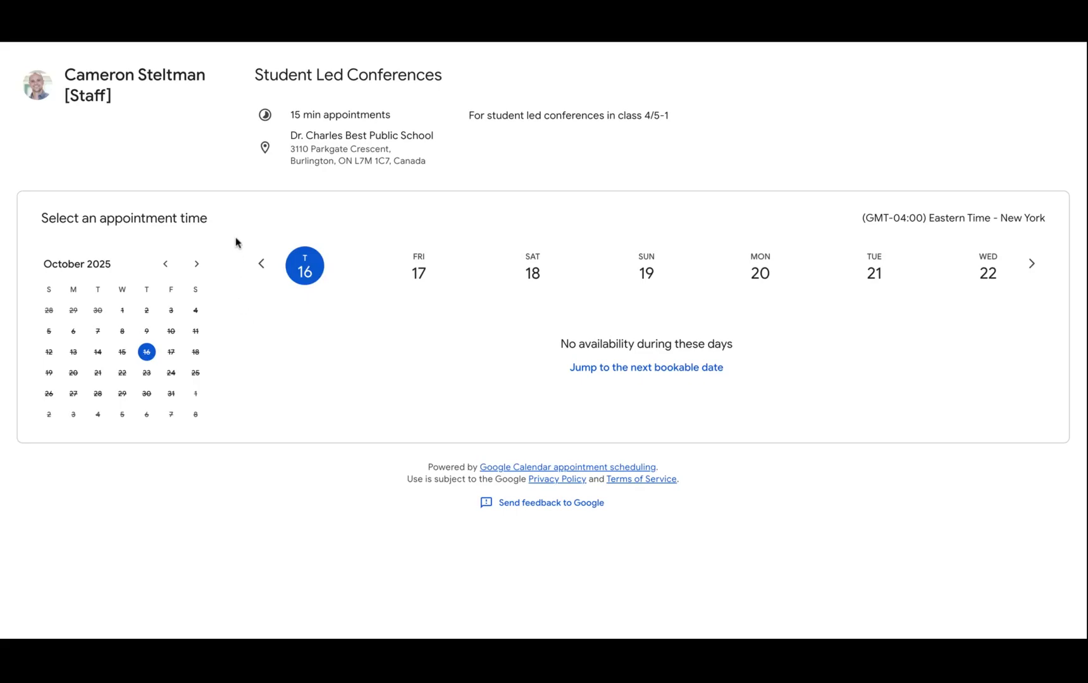
pyautogui.moveTo(440, 277)
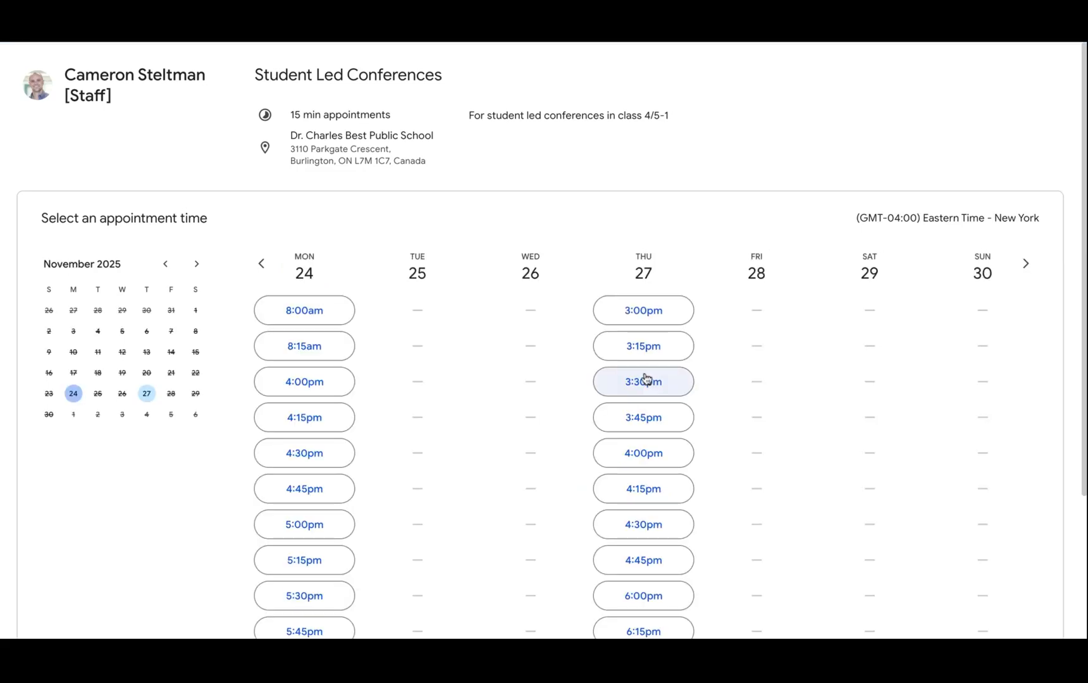
pyautogui.moveTo(534, 350)
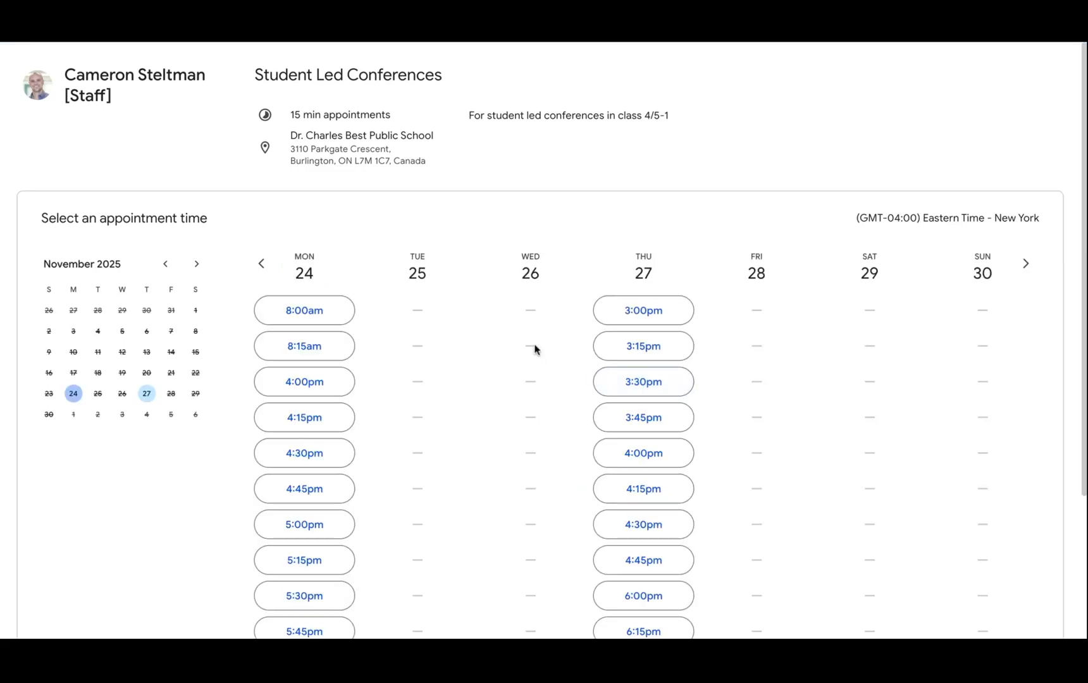
pyautogui.scroll(-3)
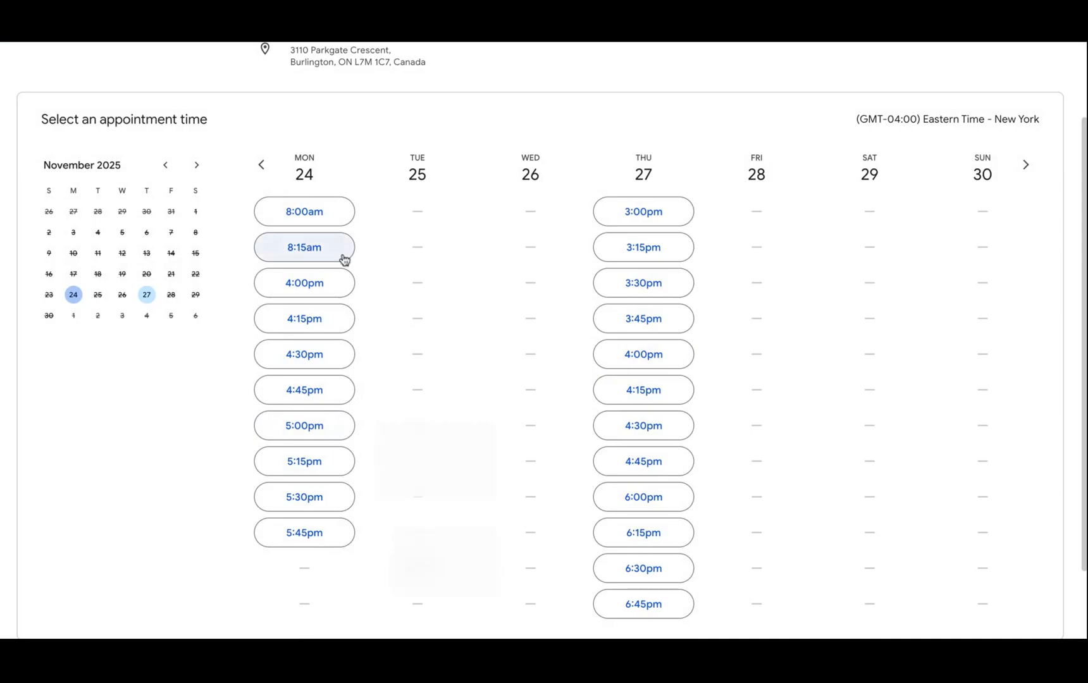
# Book the Monday 24 November 8:15am slot with a child's first name and confirm.
pyautogui.click(303, 247)
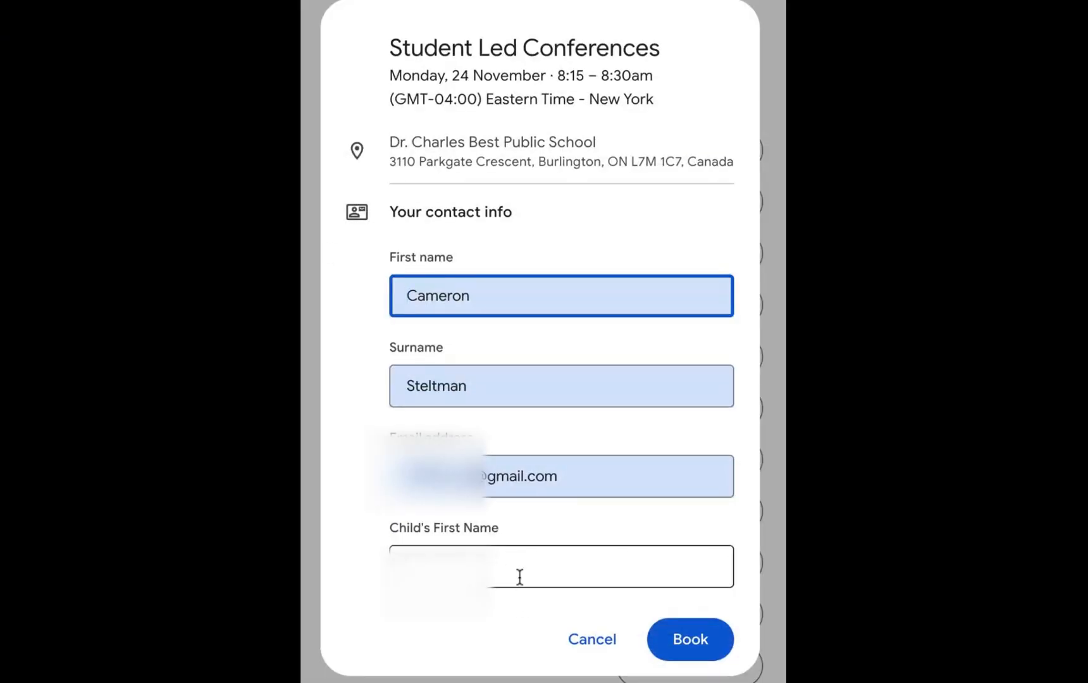
pyautogui.click(561, 566)
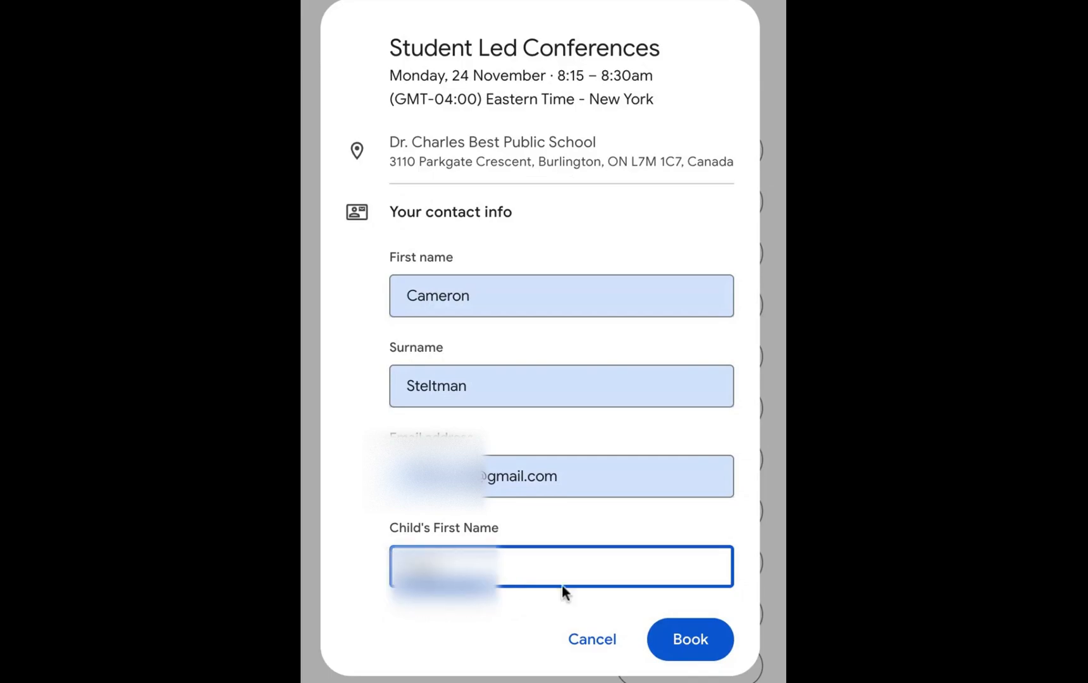
pyautogui.click(689, 640)
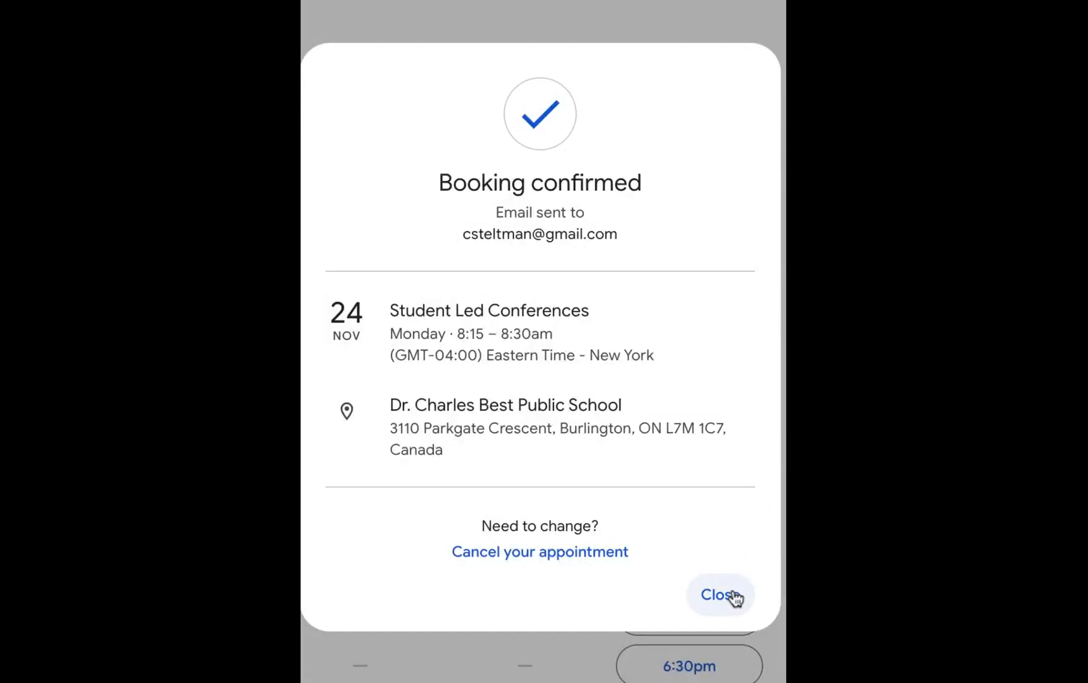
pyautogui.click(721, 594)
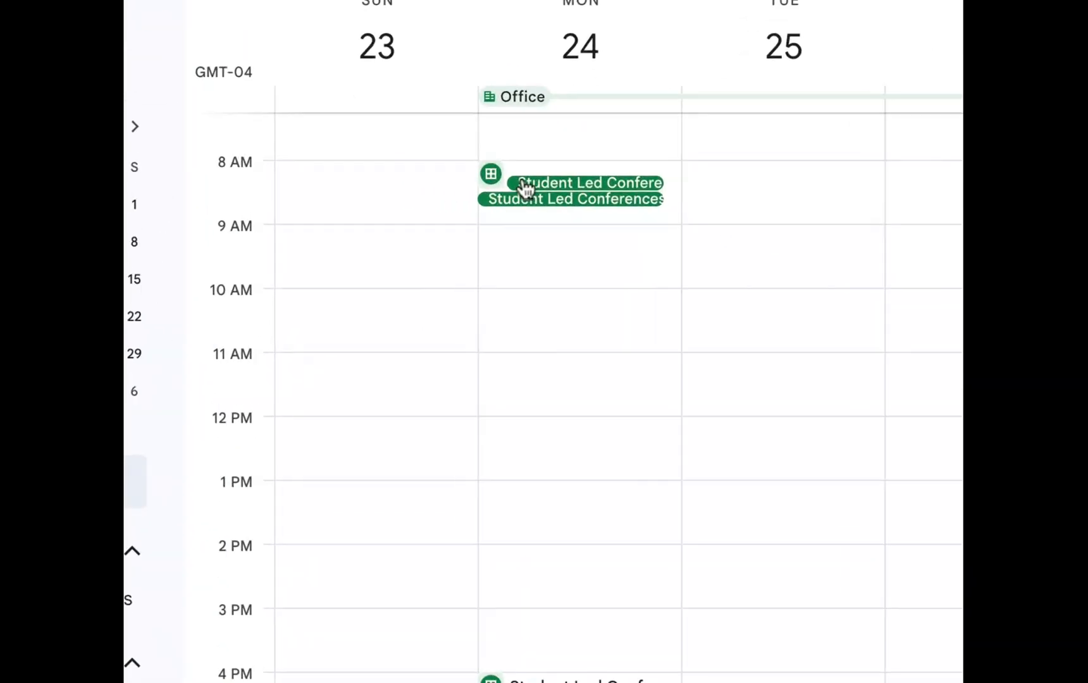
# Show the booked 8:15 conference's details with guests and child's first name.
pyautogui.click(586, 182)
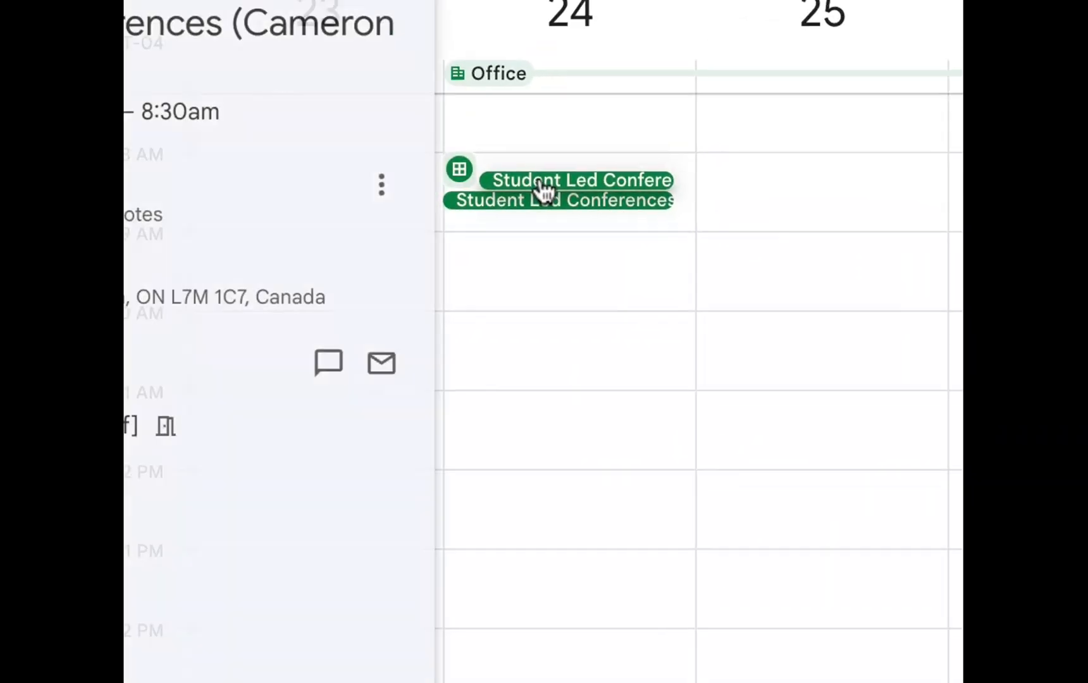
pyautogui.click(570, 188)
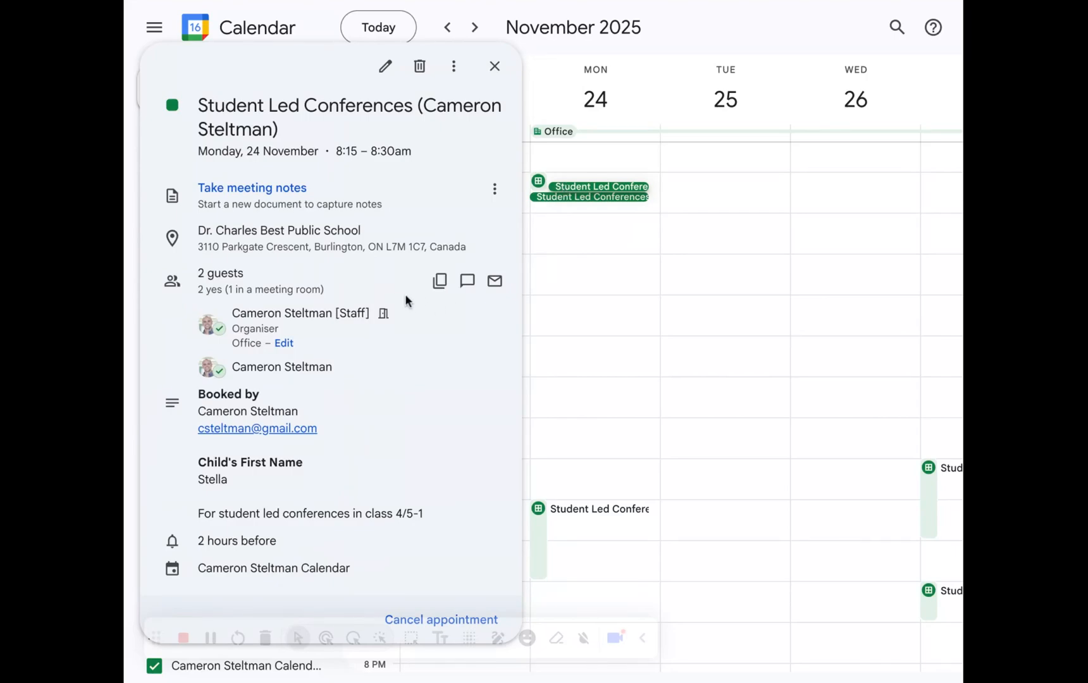
pyautogui.moveTo(290, 361)
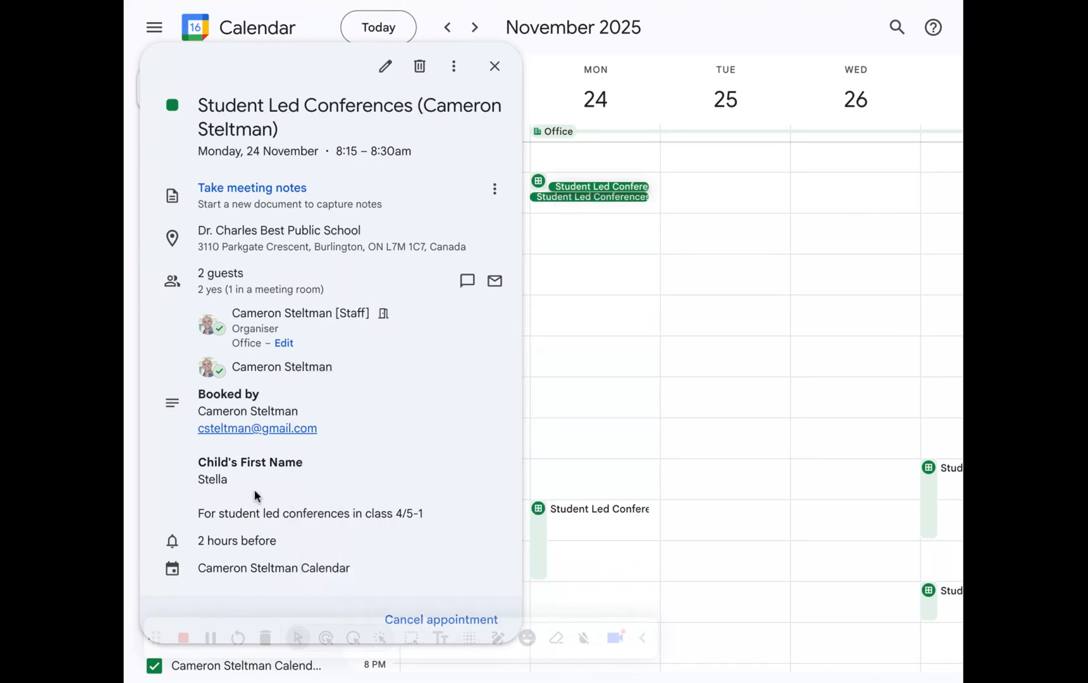
pyautogui.moveTo(273, 494)
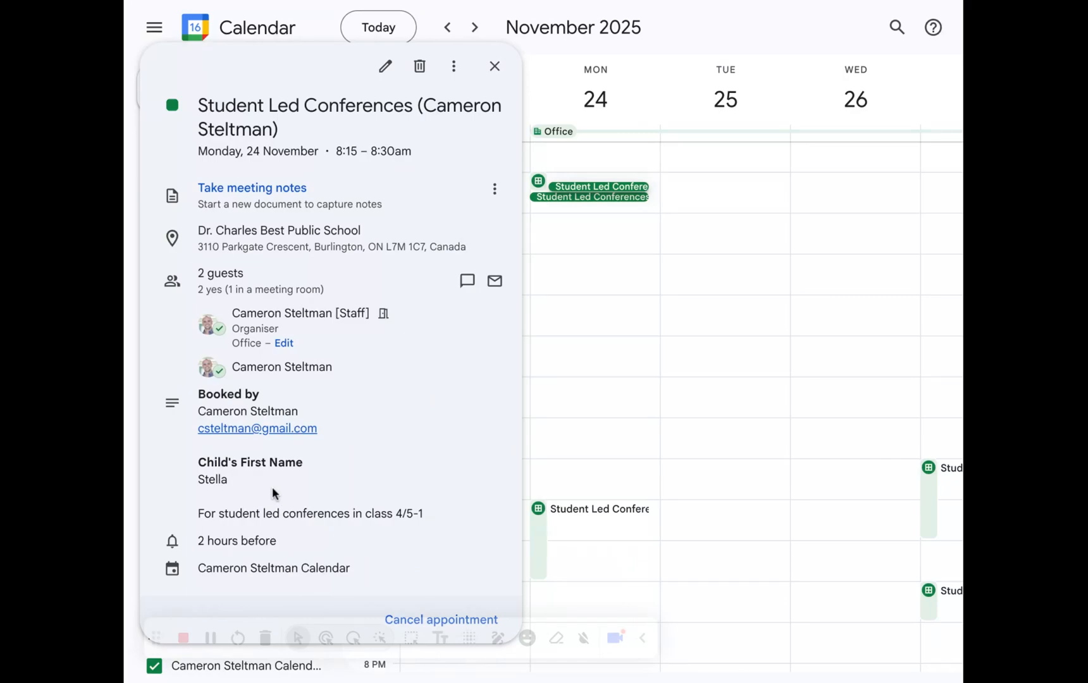
pyautogui.moveTo(274, 493)
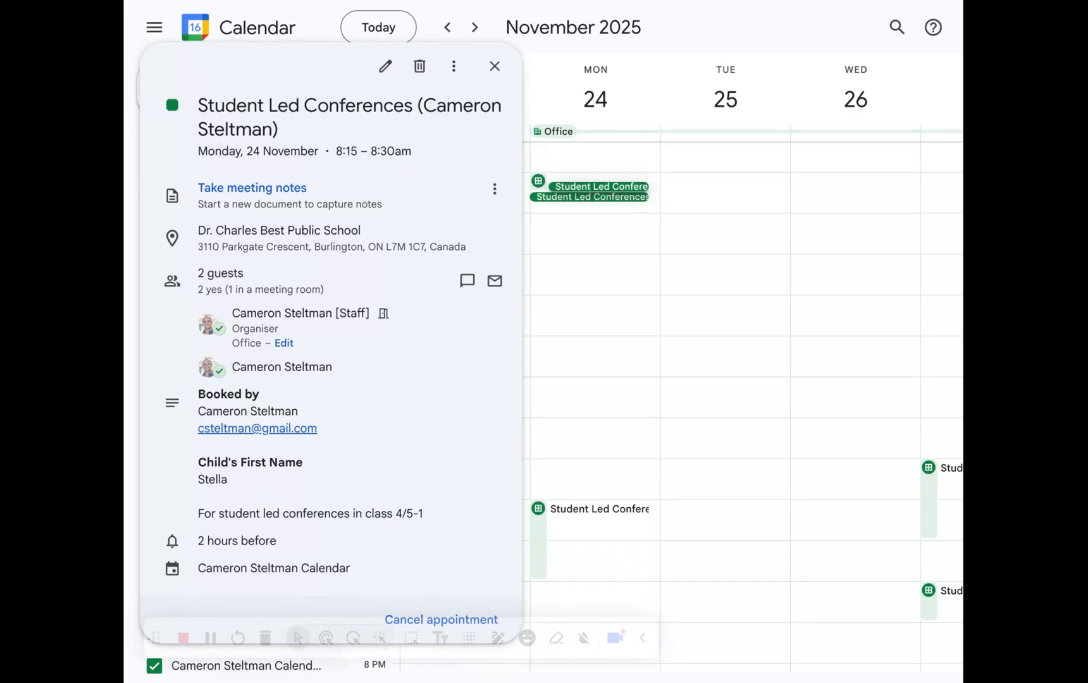